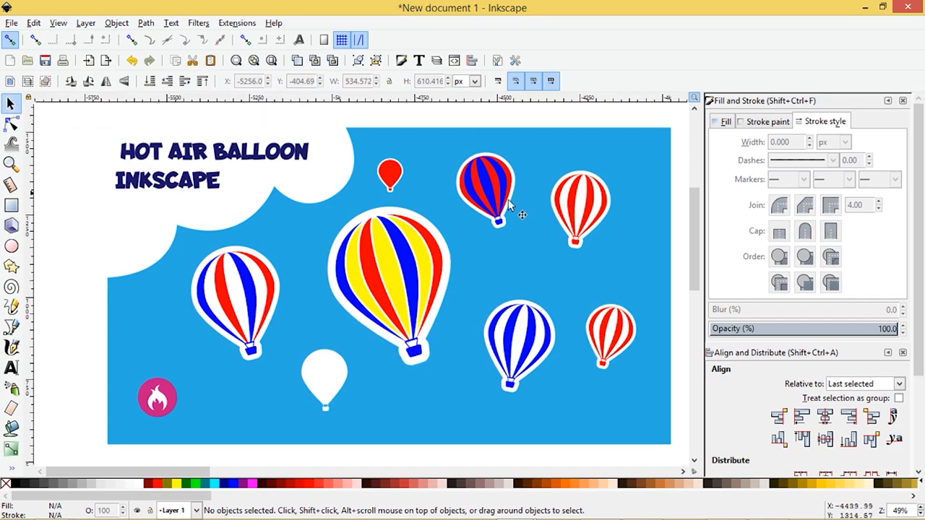
mouse_move(386, 282)
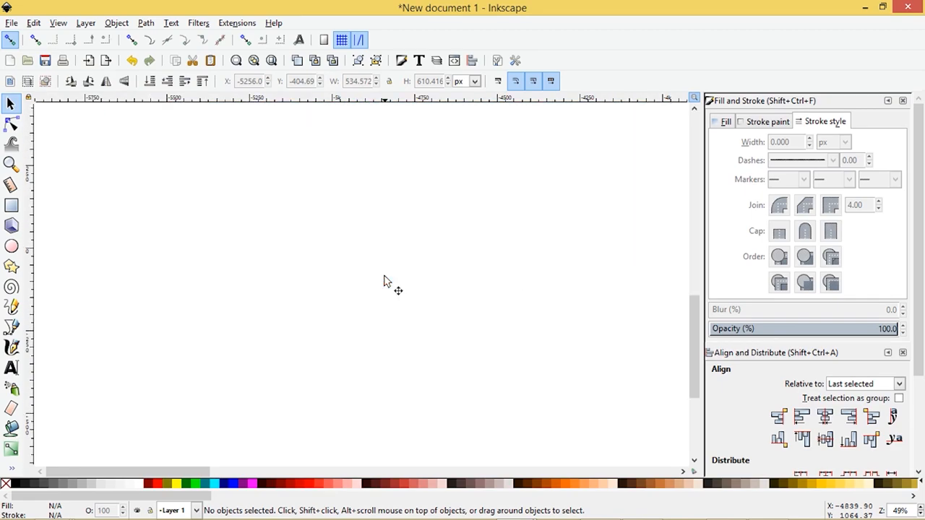
Step: Draw a yellow circle and pull its bottom node into a sharp cusp
click(12, 246)
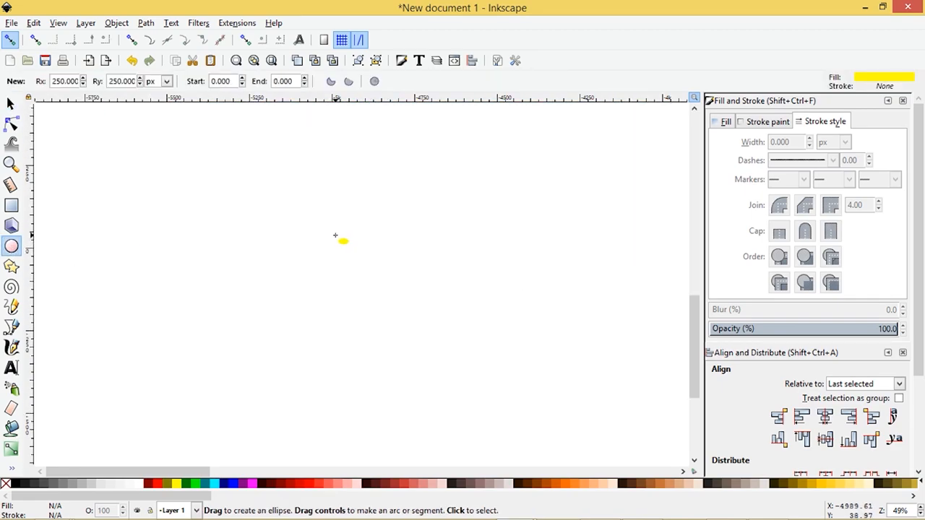
drag(335, 235, 390, 285)
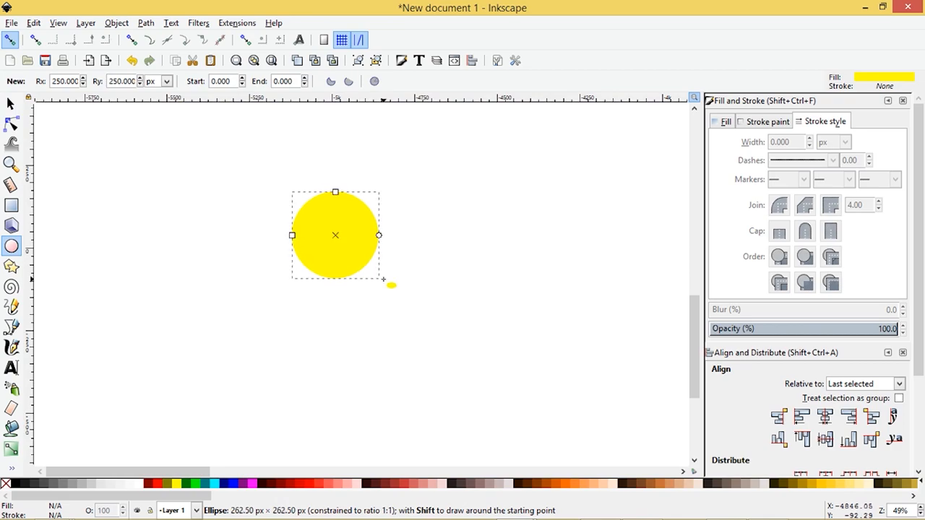
click(11, 105)
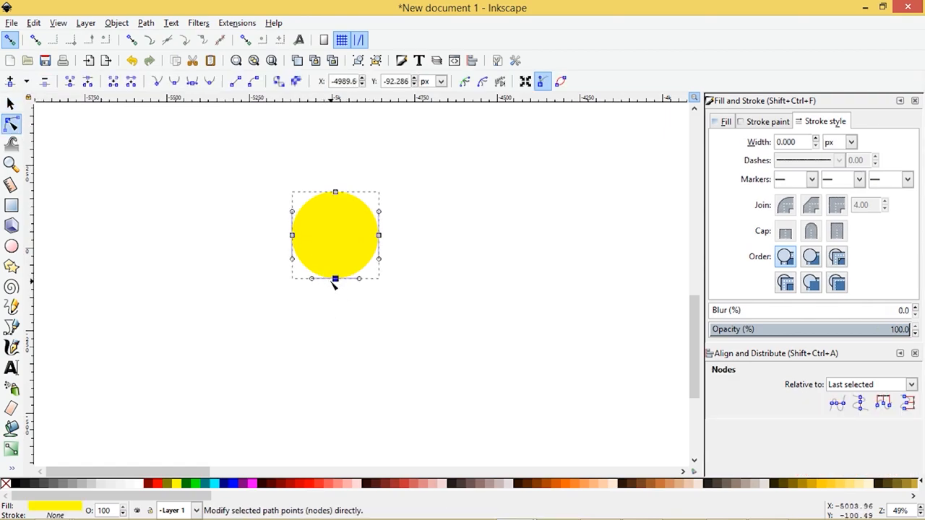
click(157, 81)
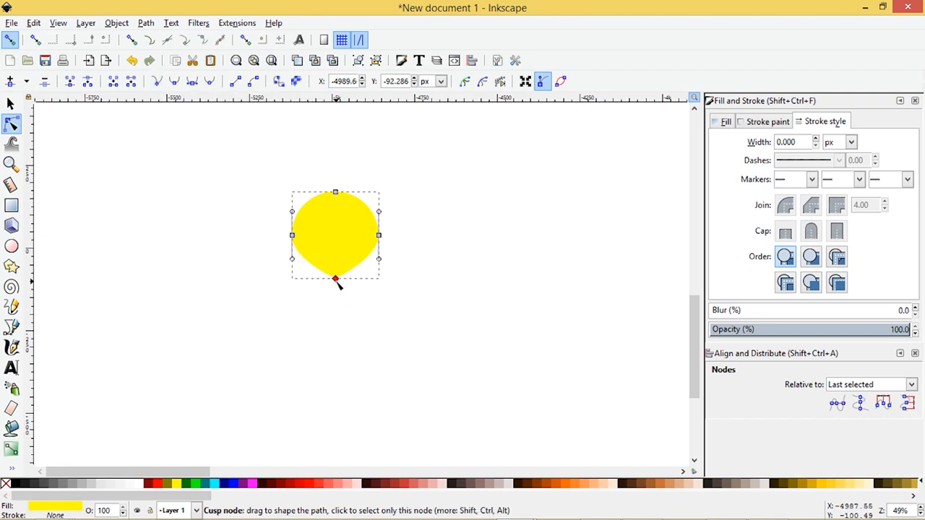
drag(335, 280, 334, 290)
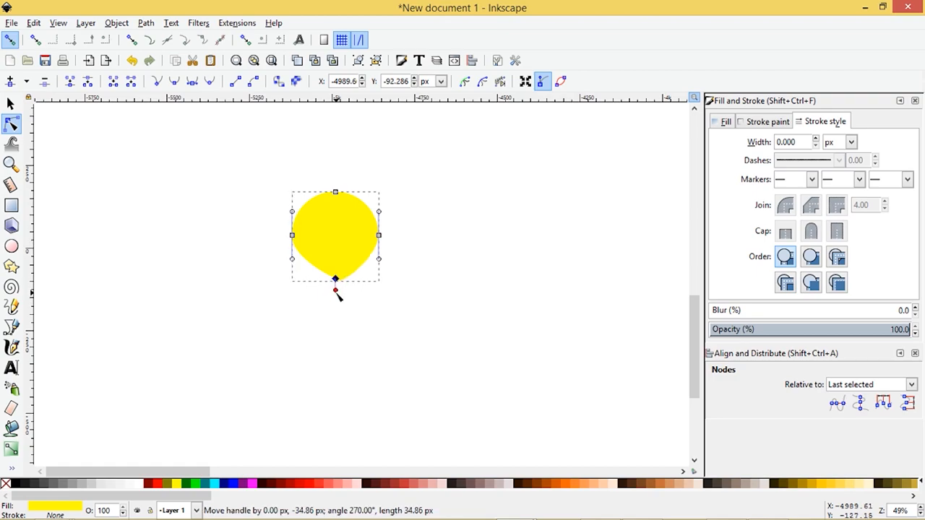
drag(335, 292, 335, 280)
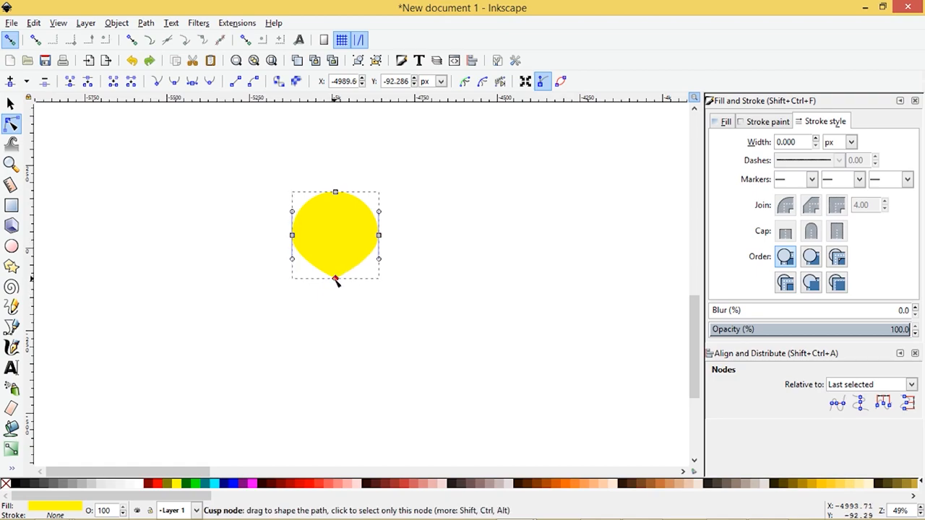
drag(335, 281, 337, 296)
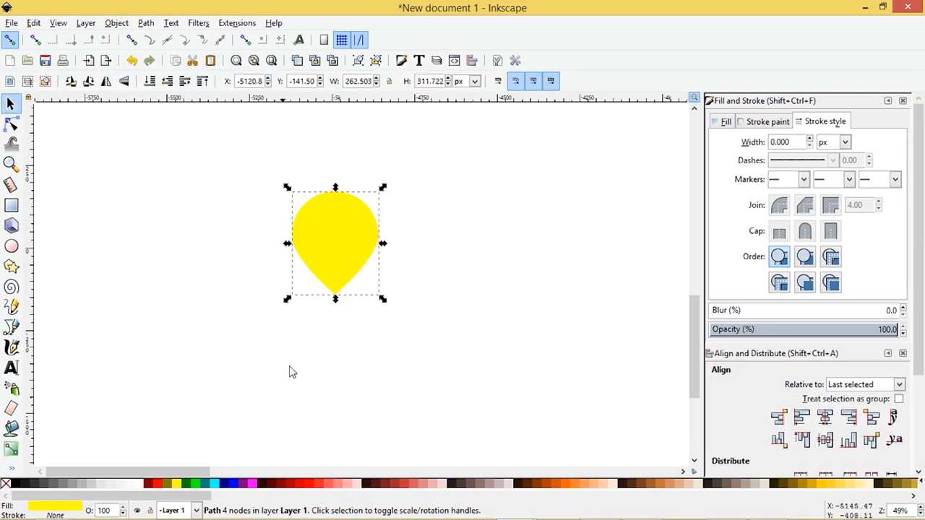
mouse_move(343, 172)
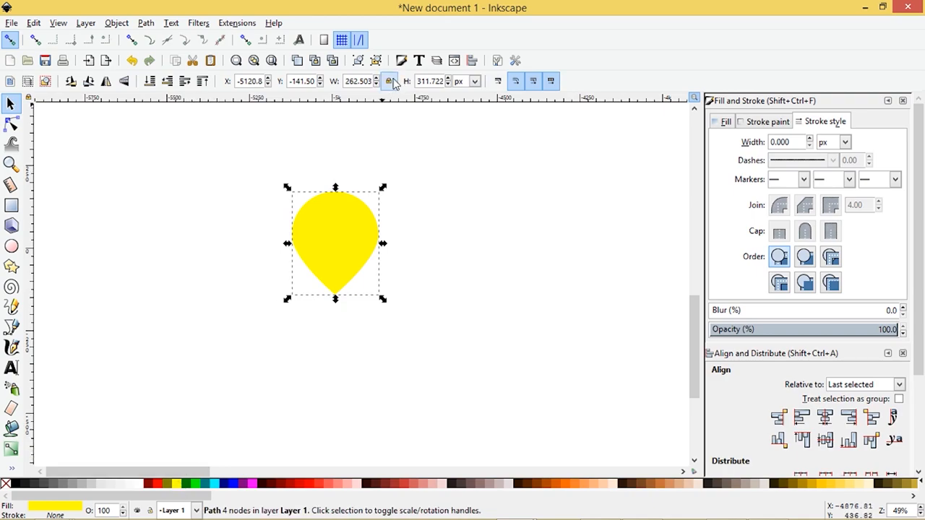
Step: Enlarge the envelope to width 500, then add red (W 350) and blue (W 200) copies
triple_click(357, 81)
text(500.000)
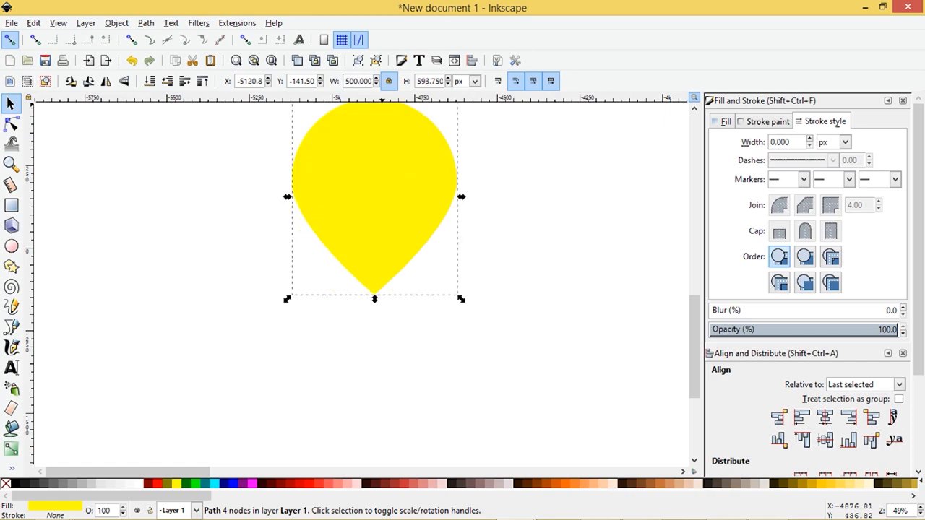
drag(373, 202, 357, 239)
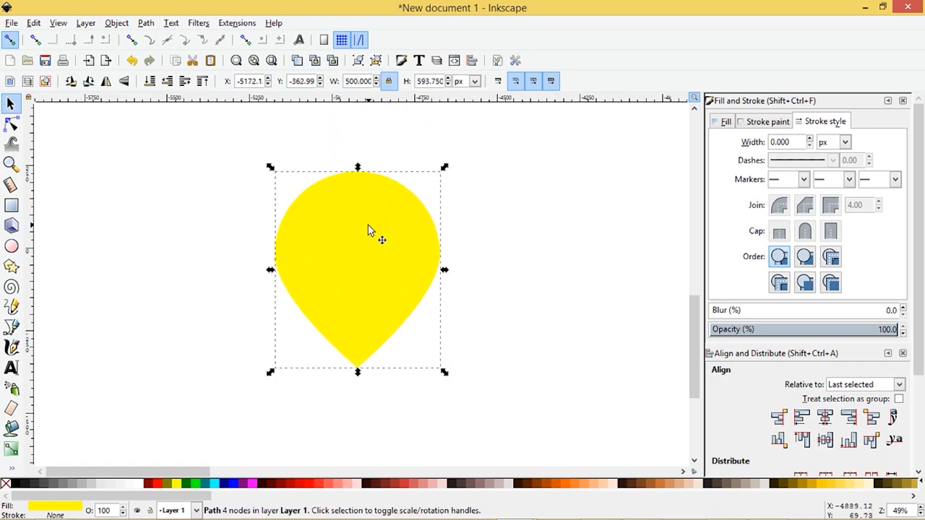
mouse_move(335, 243)
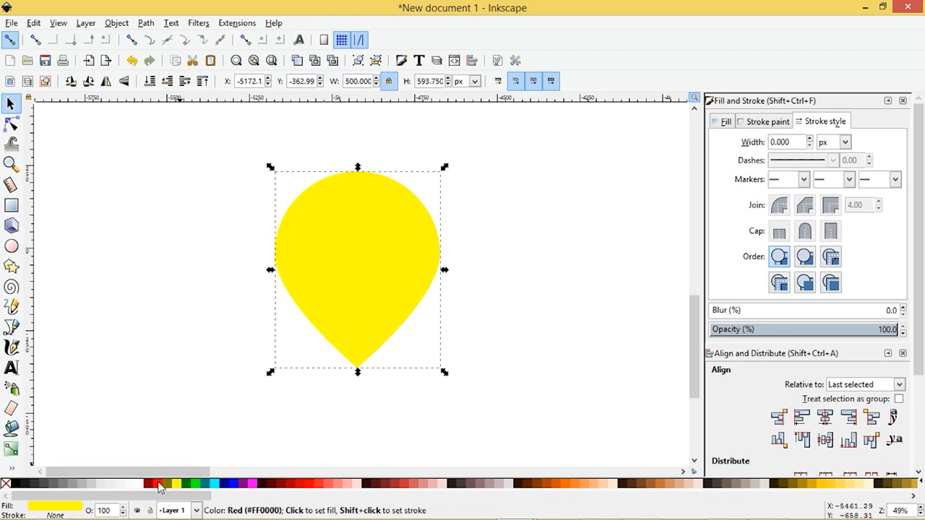
click(158, 484)
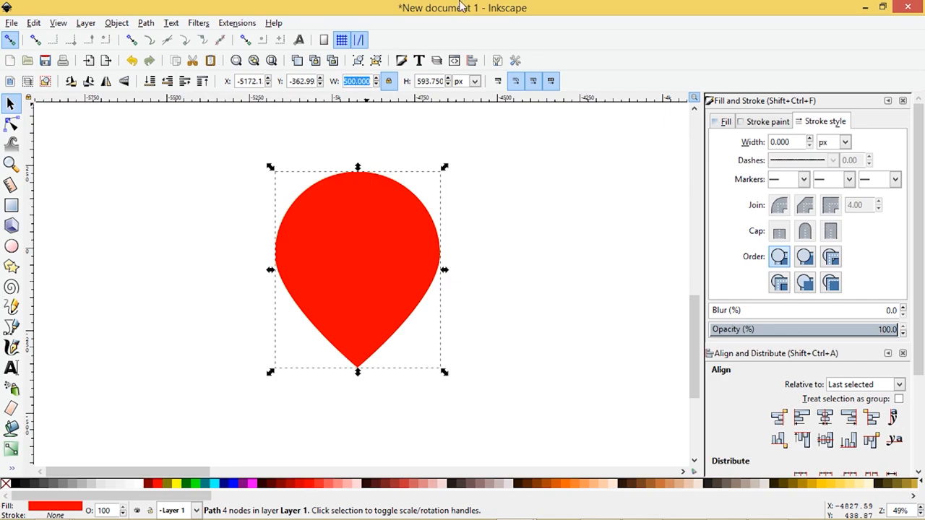
mouse_move(389, 81)
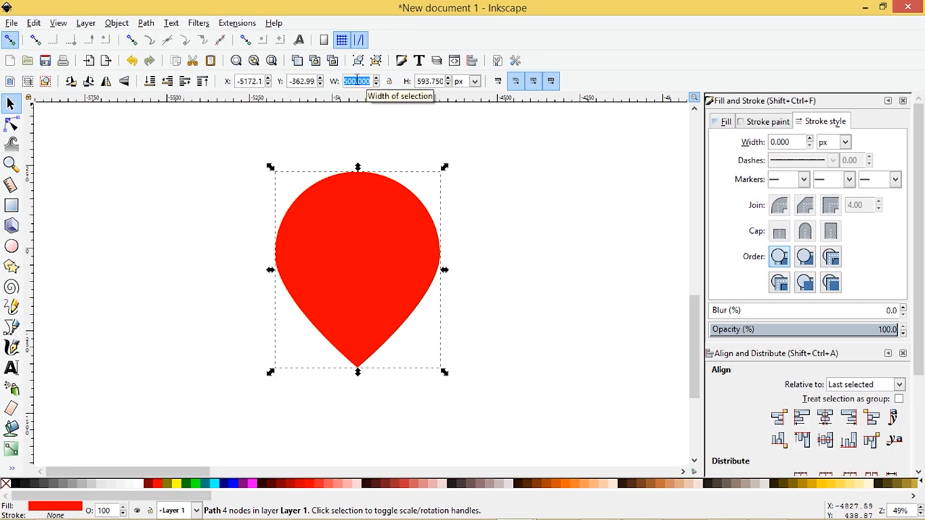
text(350)
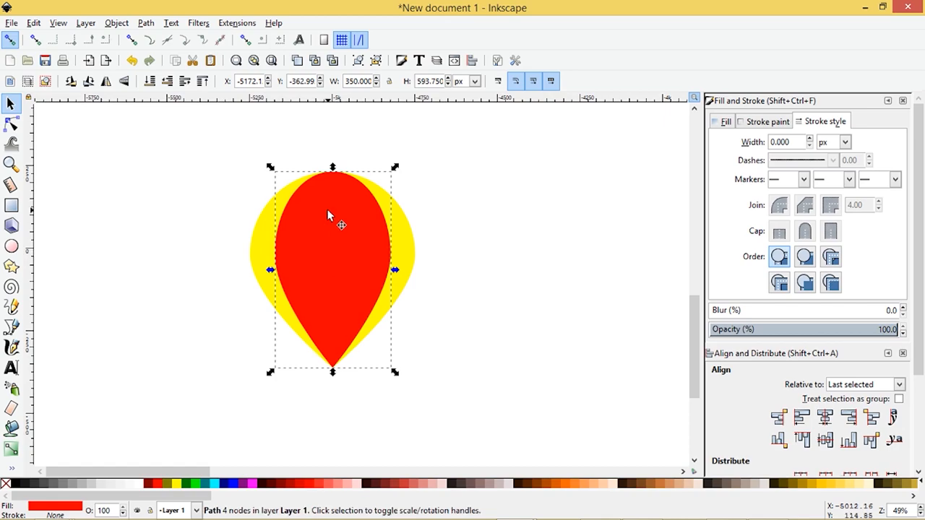
mouse_move(358, 80)
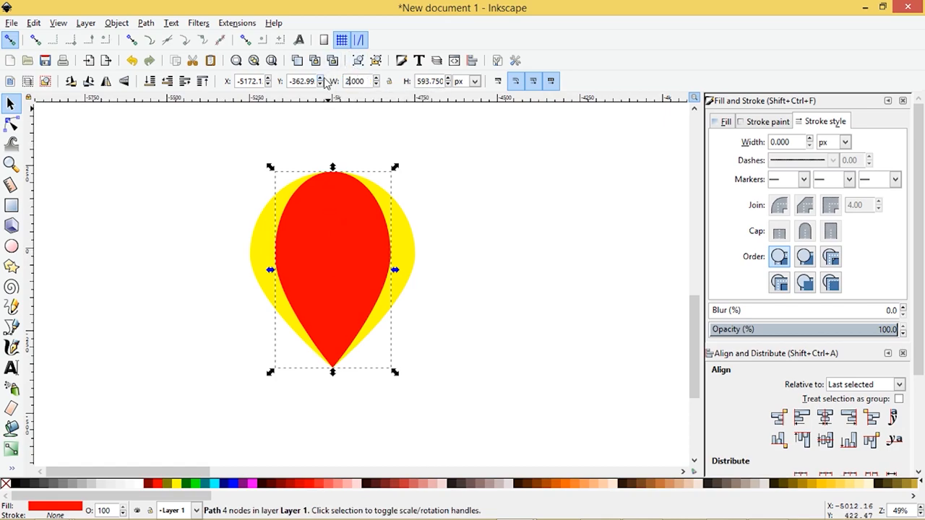
text(200.000)
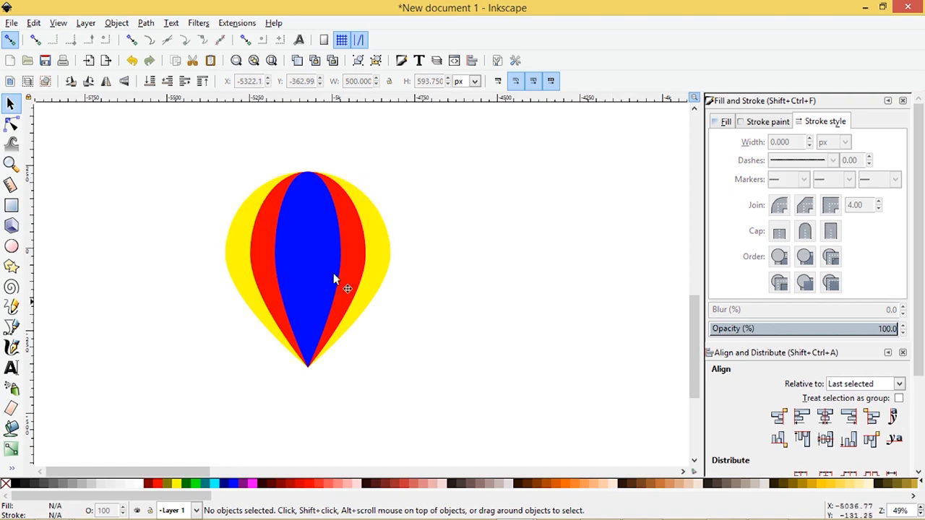
mouse_move(193, 217)
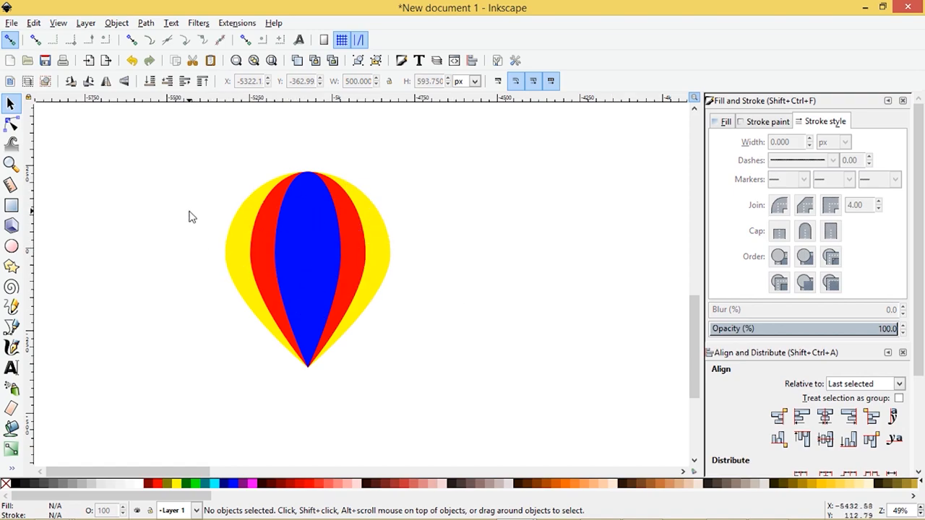
mouse_move(315, 246)
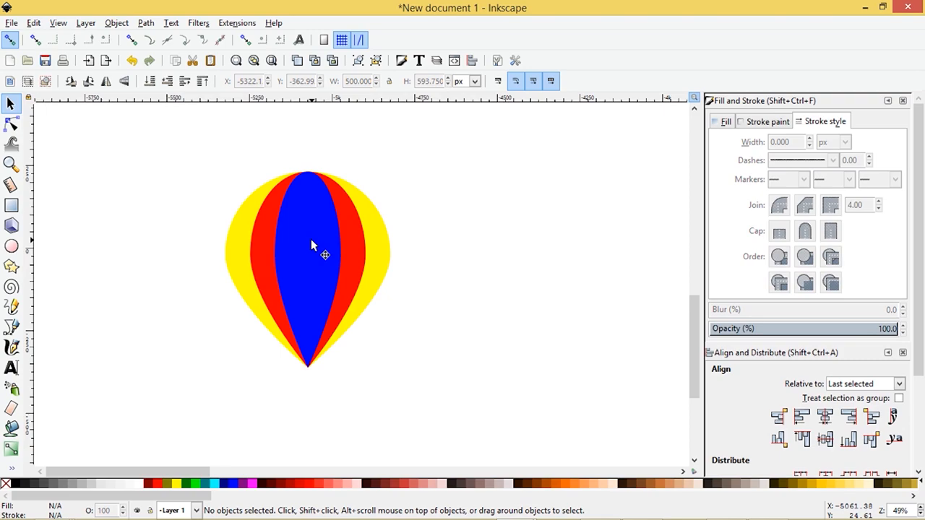
Step: Select the blue center stripe for resizing and centering
click(311, 245)
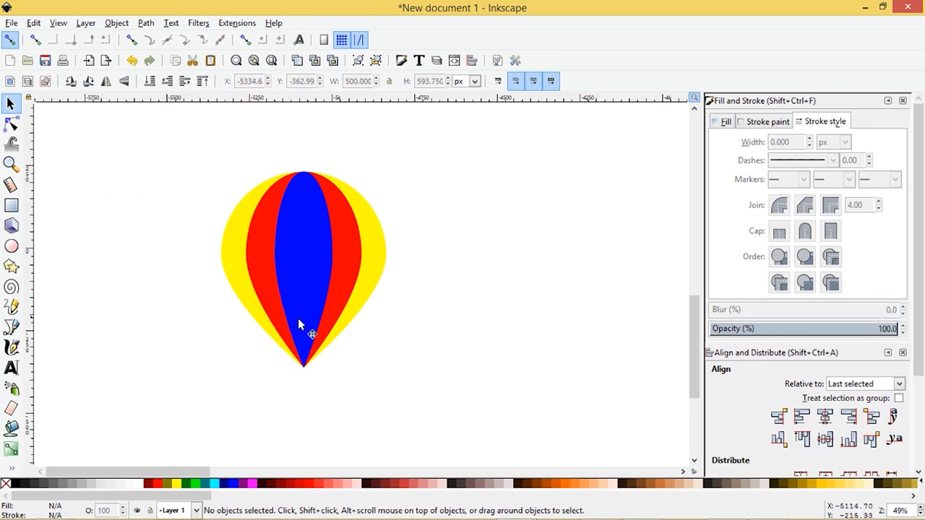
mouse_move(296, 258)
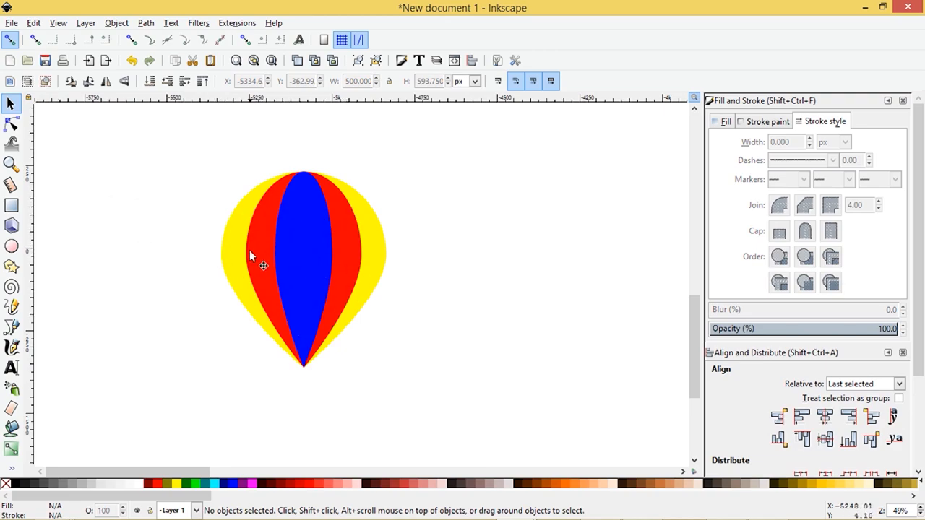
mouse_move(235, 170)
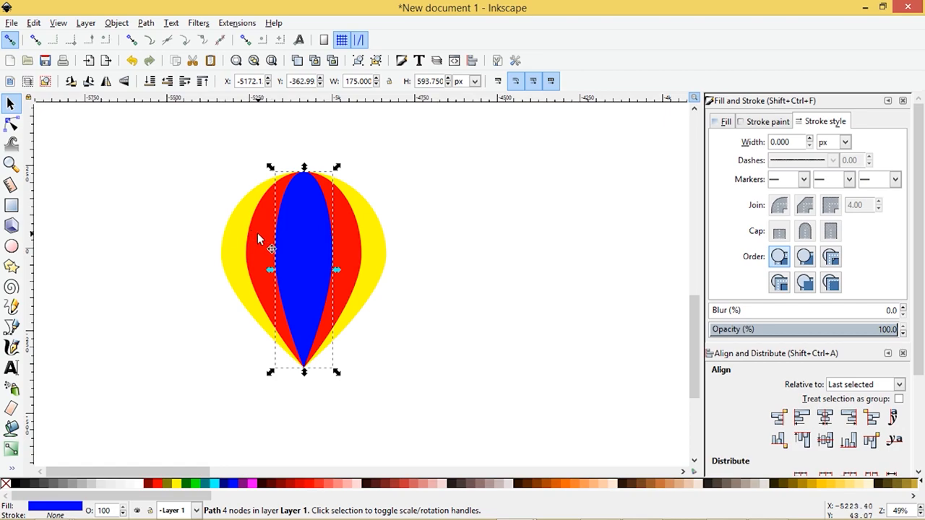
mouse_move(267, 255)
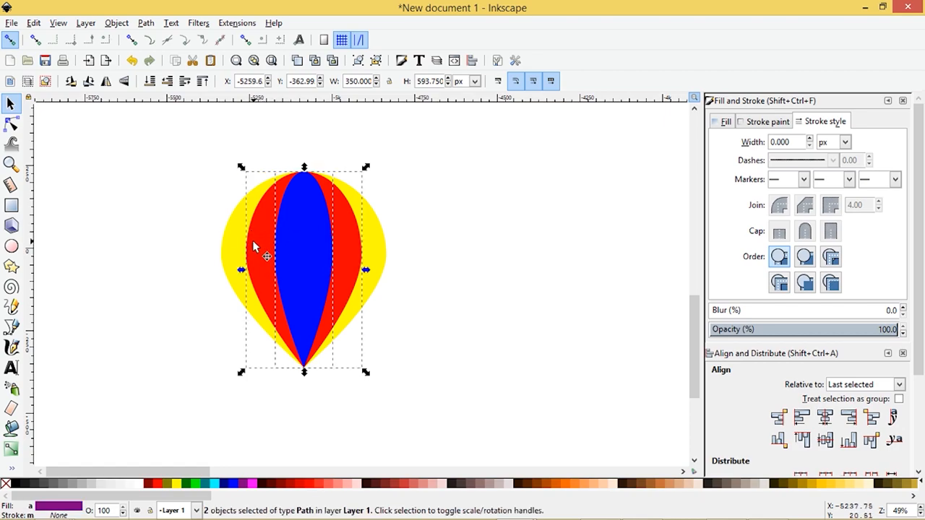
Step: Subtract the top stripe with Path > Difference, then split the envelope with Path > Division
click(146, 23)
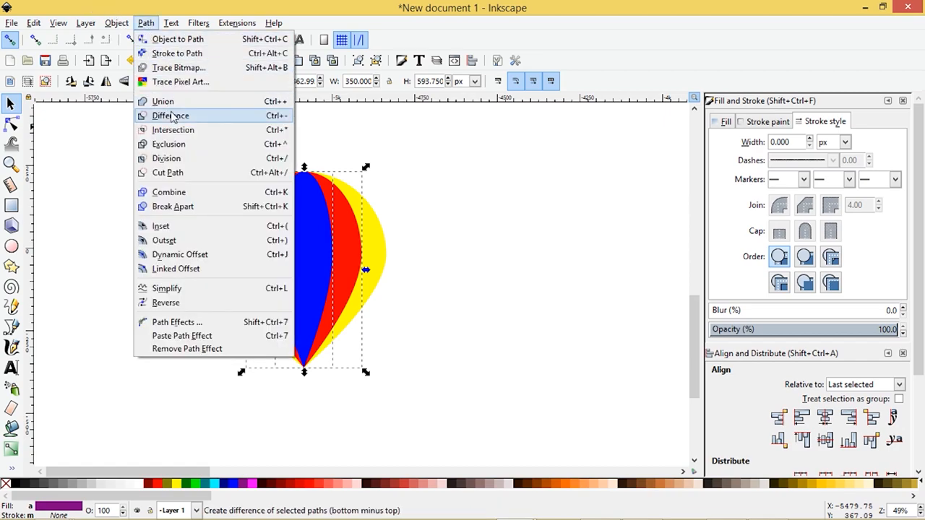
click(170, 116)
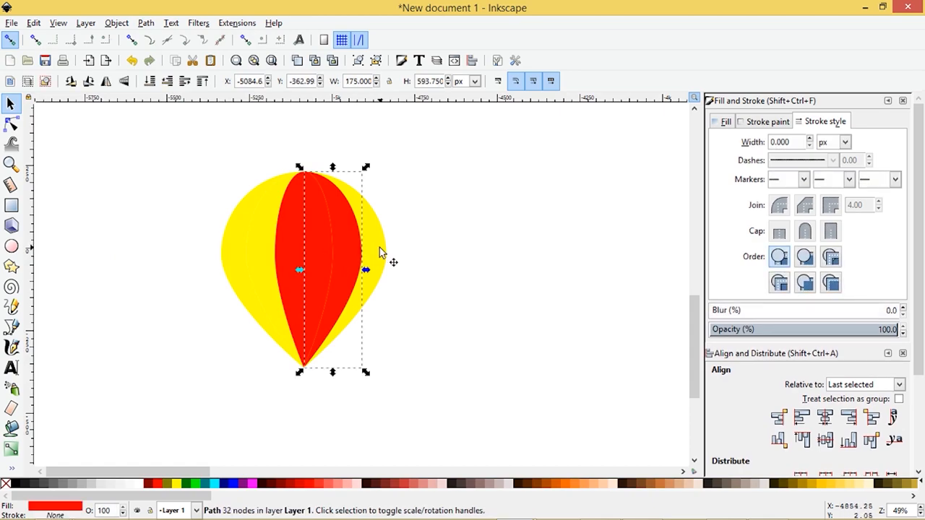
click(145, 22)
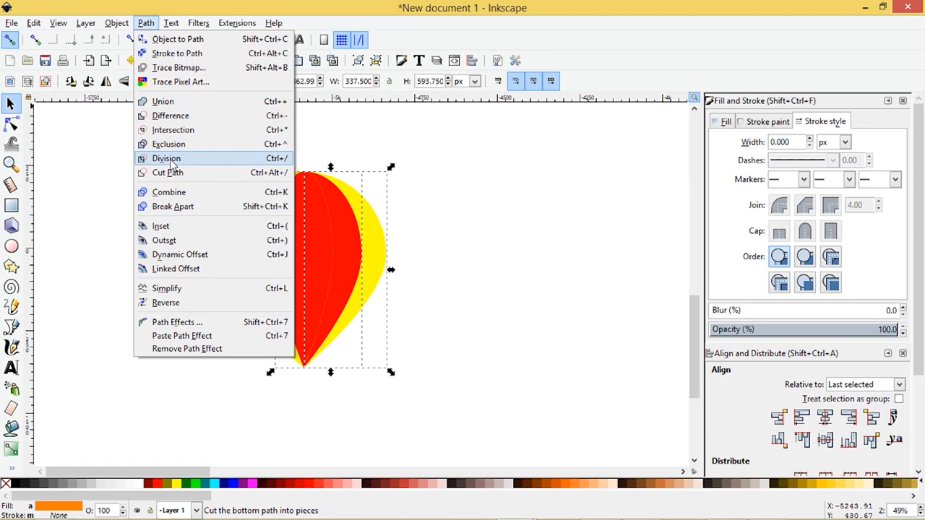
click(166, 157)
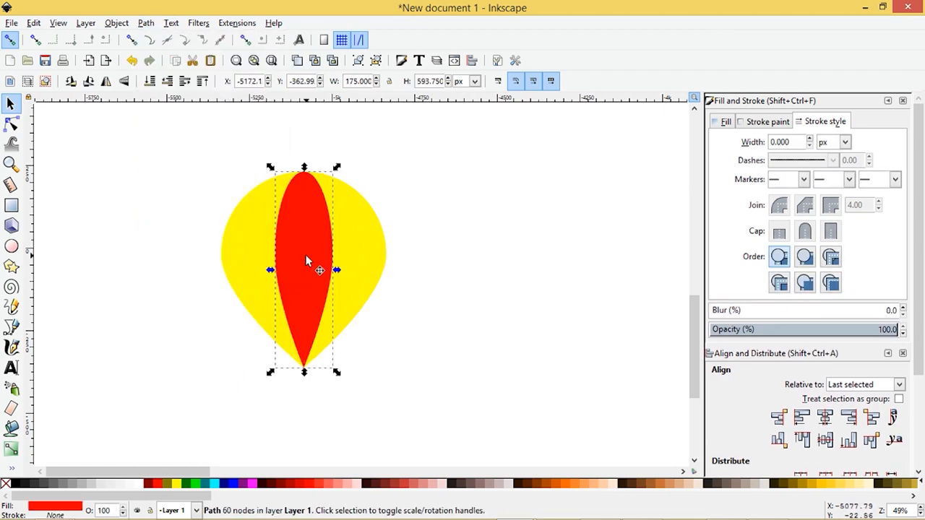
mouse_move(231, 241)
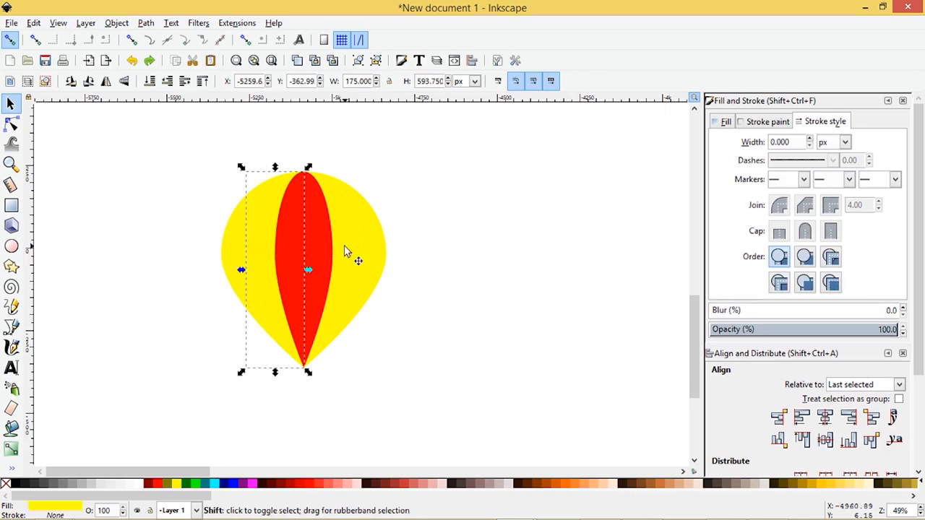
Step: Fill the side pieces blue, move the envelope higher, and make the middle stripe red
click(231, 484)
text(350.000)
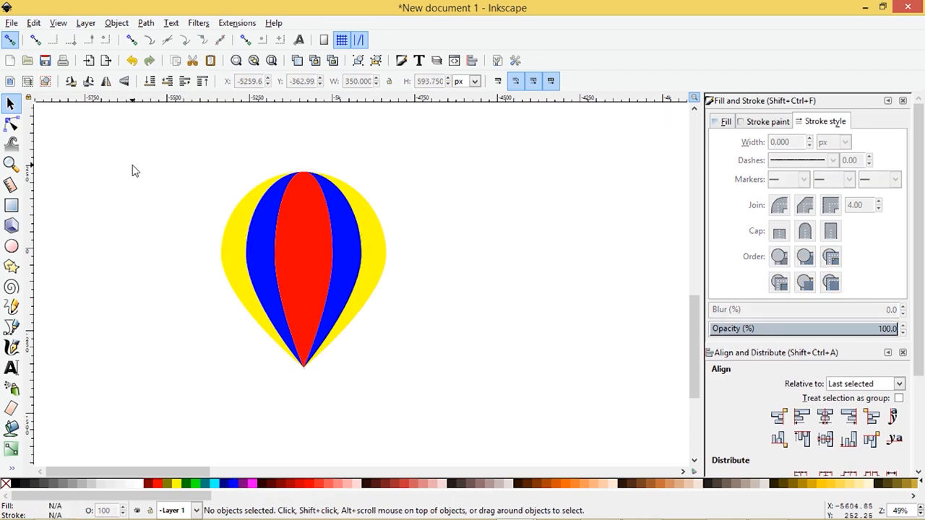
click(11, 124)
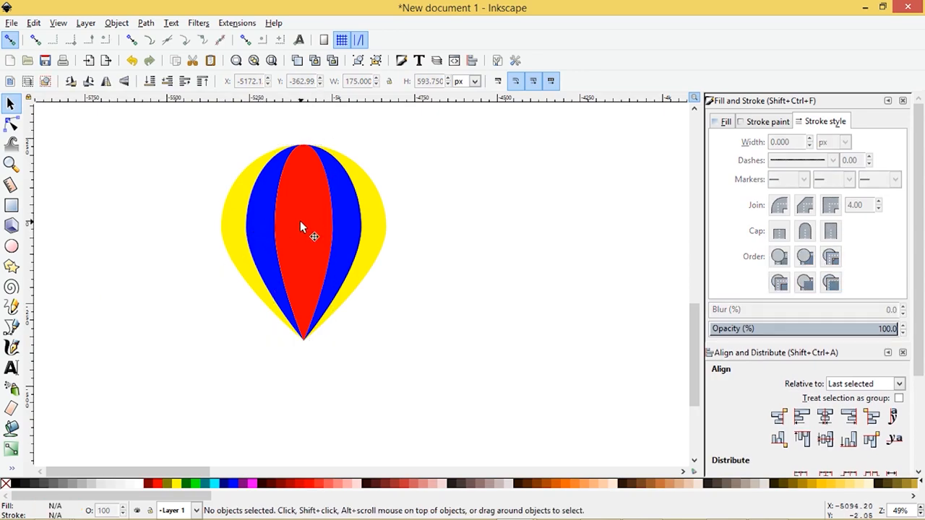
drag(304, 239, 495, 246)
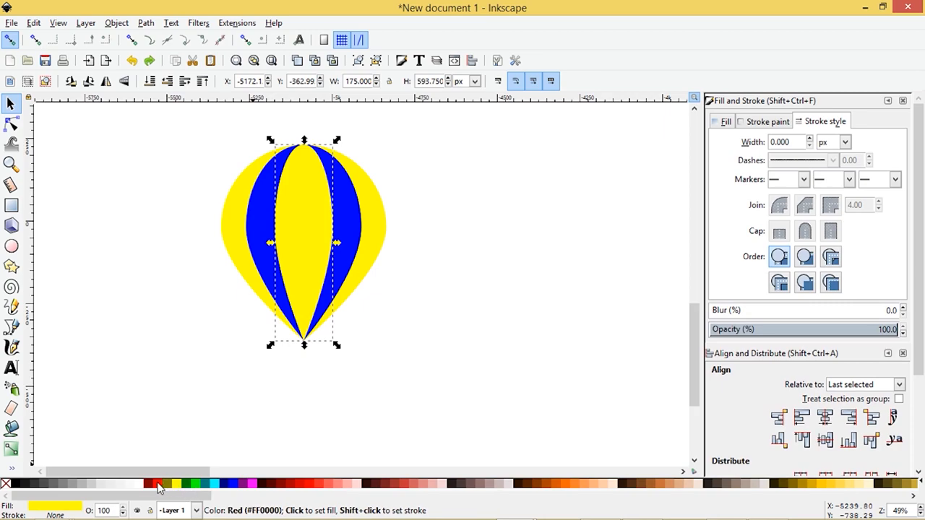
click(159, 484)
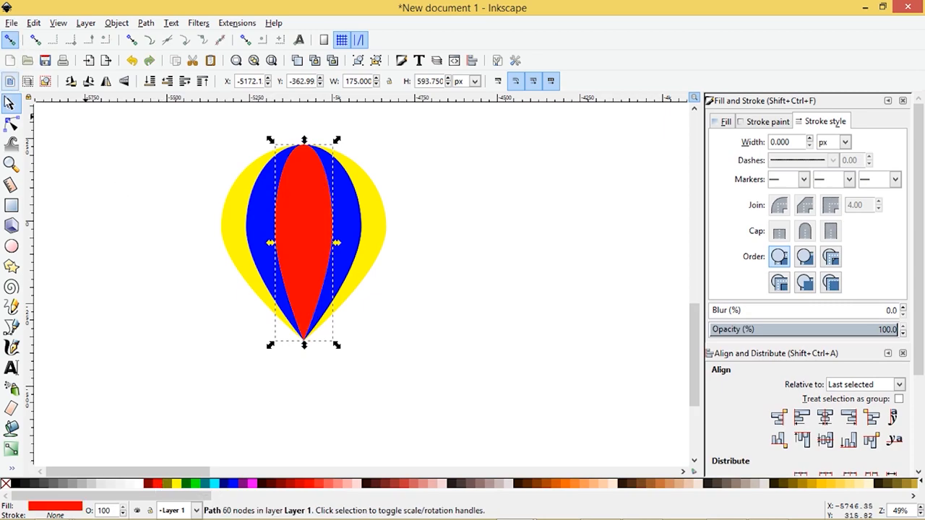
click(12, 207)
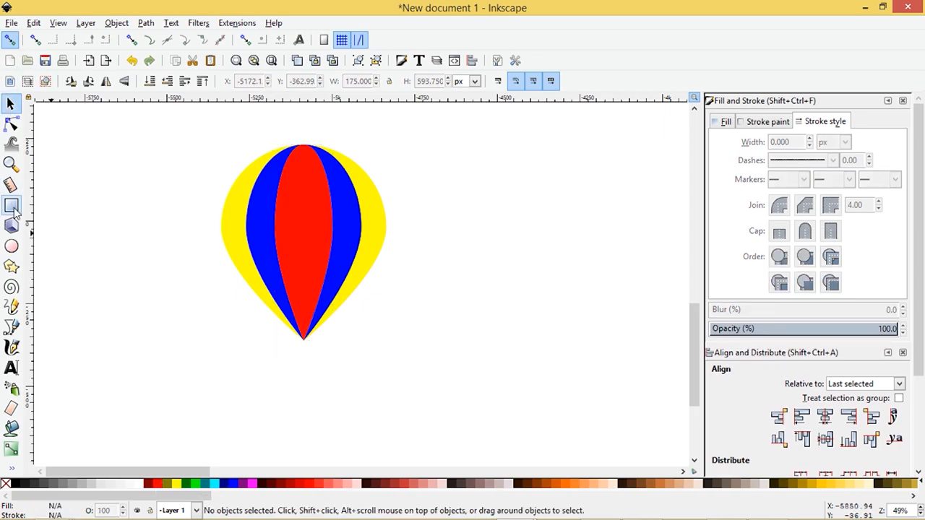
Step: Draw a red rectangle under the envelope's tip with zero corner radius
click(11, 206)
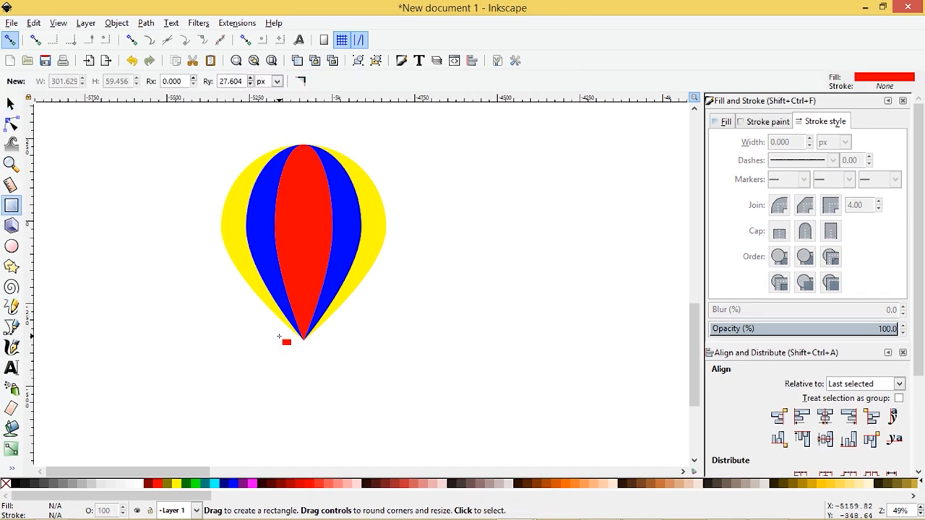
drag(280, 342, 329, 352)
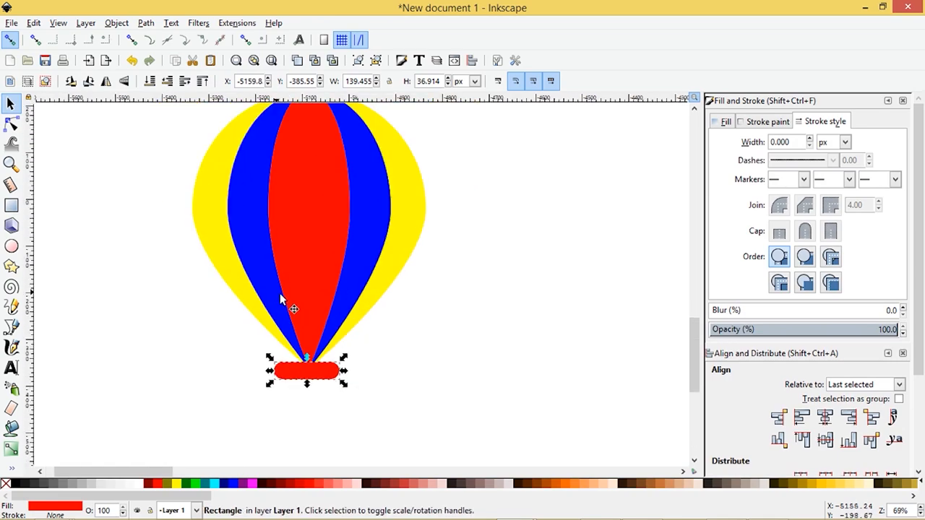
drag(305, 371, 311, 360)
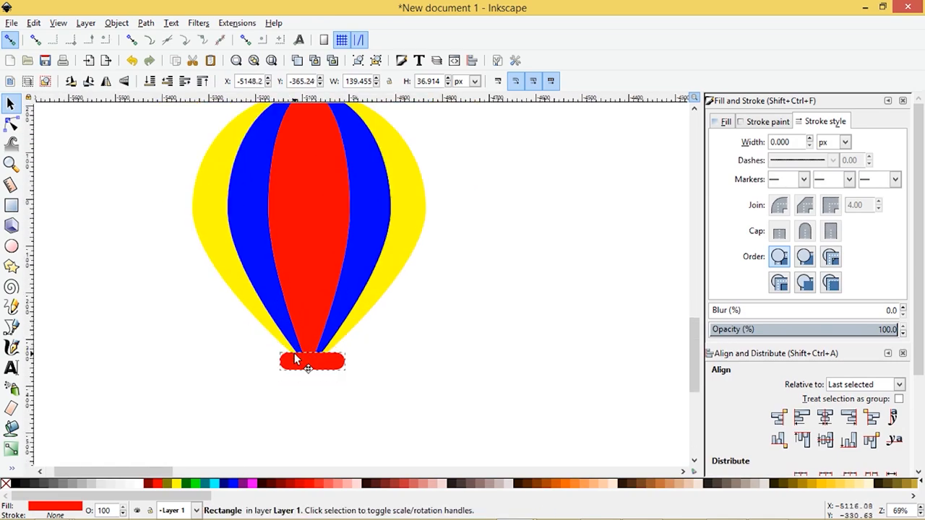
click(311, 361)
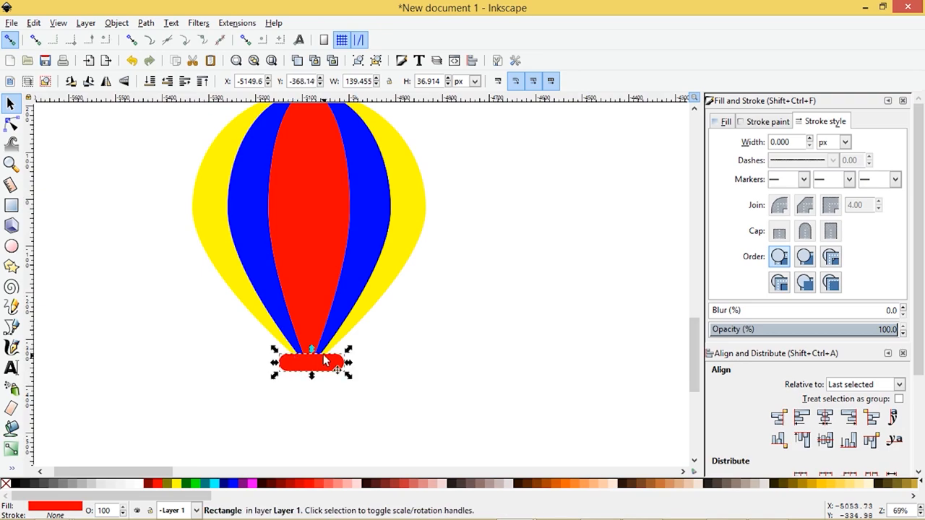
mouse_move(71, 151)
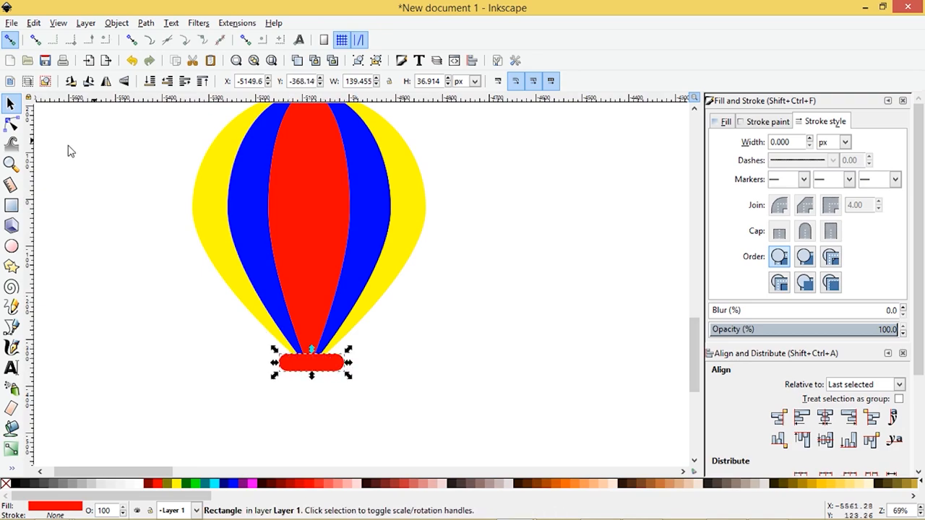
click(11, 123)
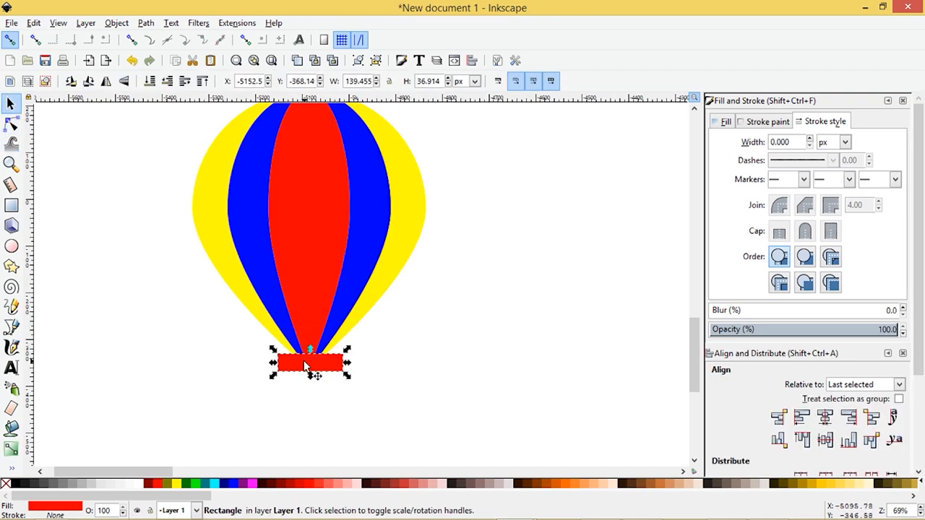
mouse_move(368, 307)
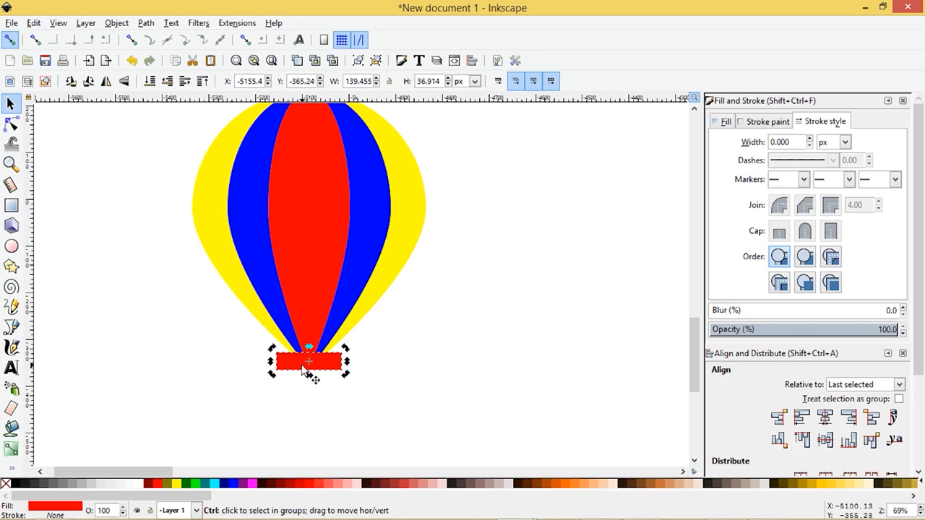
click(308, 361)
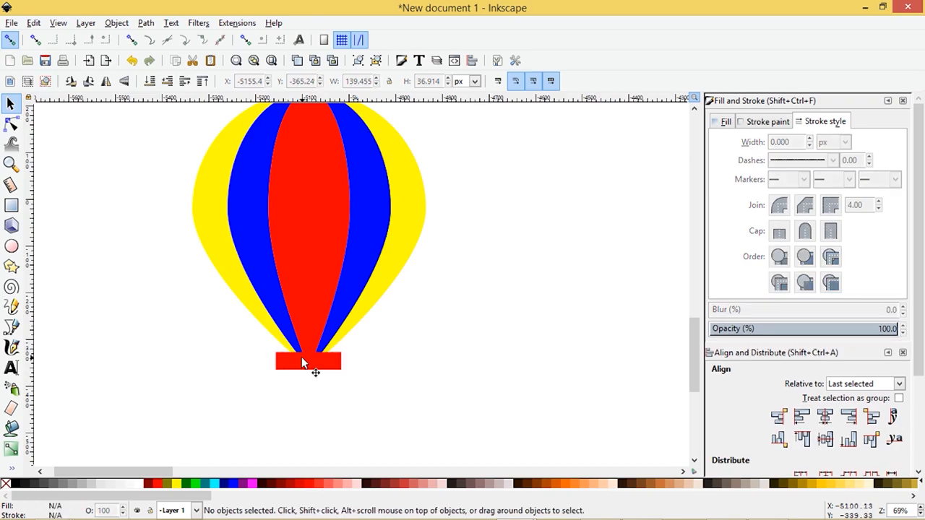
click(308, 362)
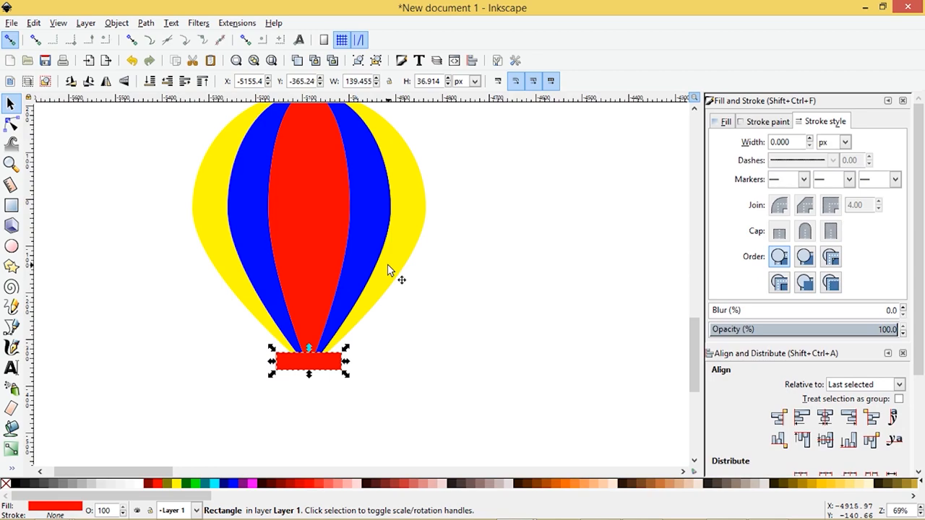
Step: Cut the rim rectangle out of the stripes' bottoms with Path operations, keeping the rim in place
click(146, 23)
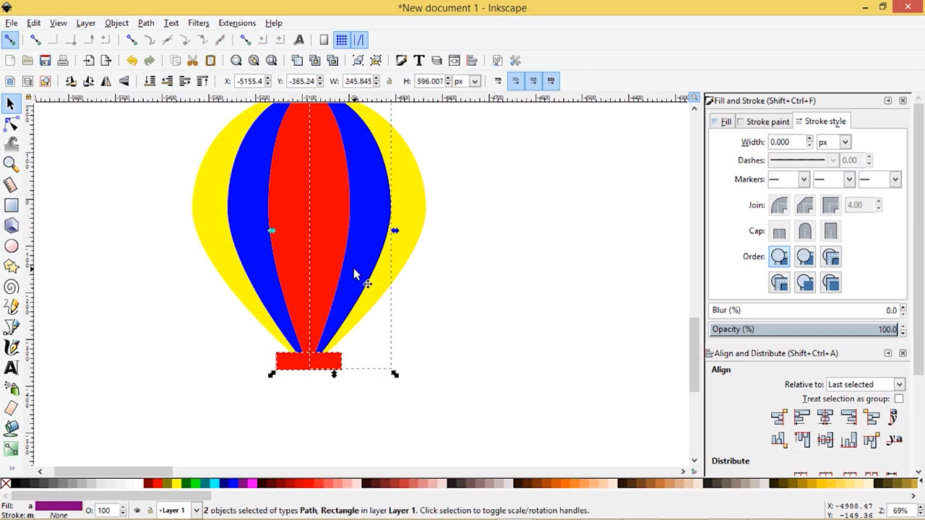
click(145, 23)
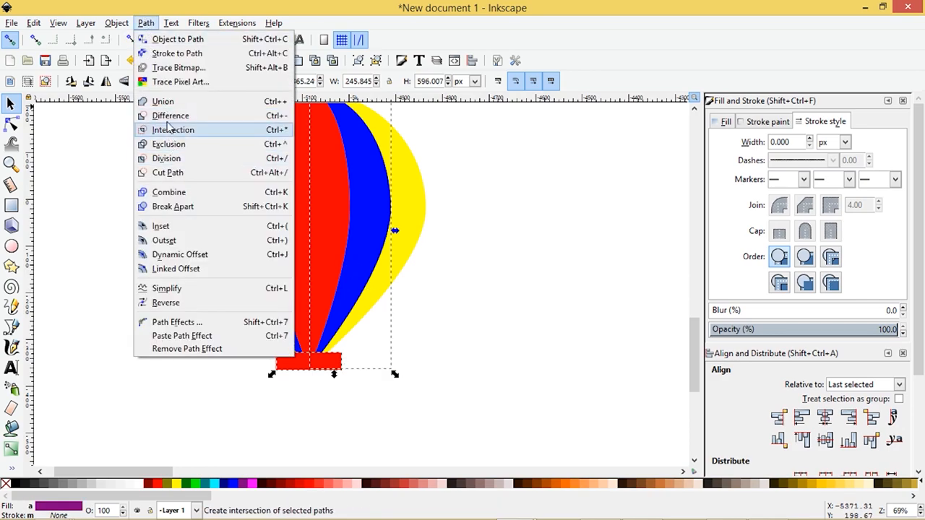
click(173, 130)
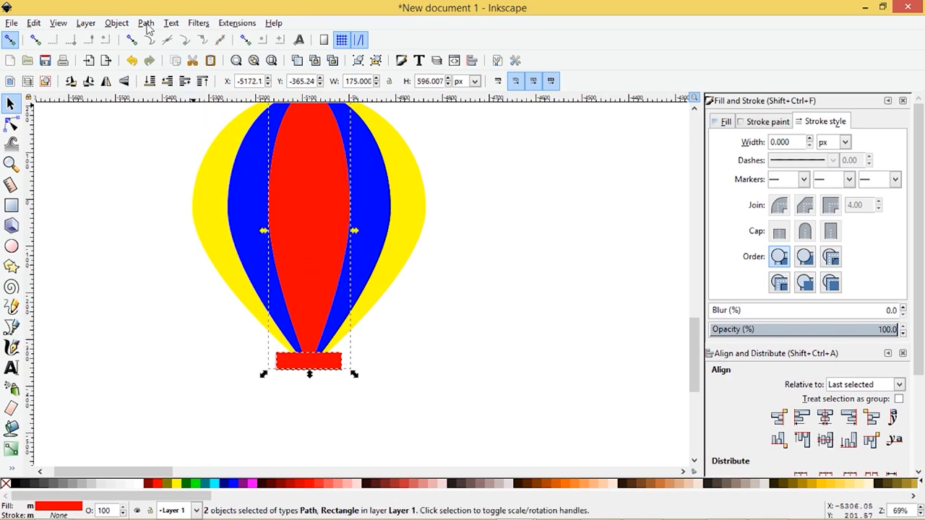
click(145, 22)
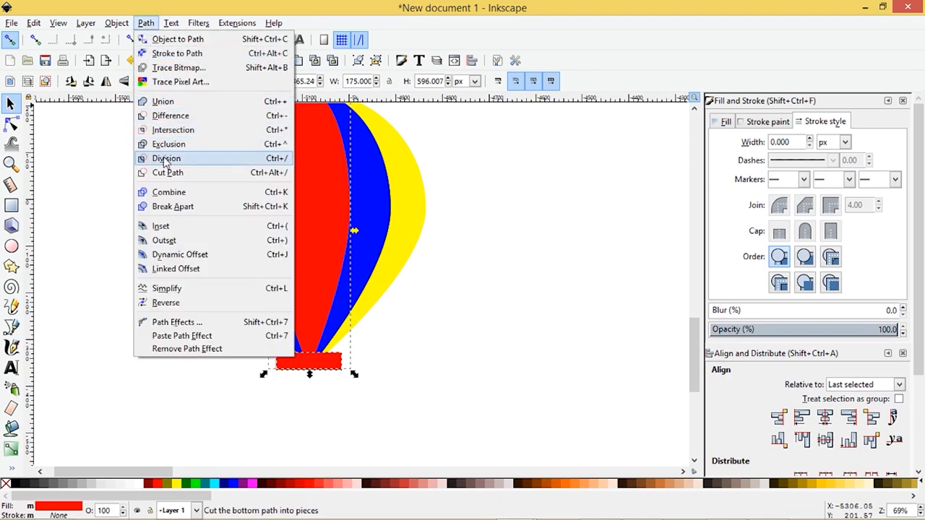
click(166, 158)
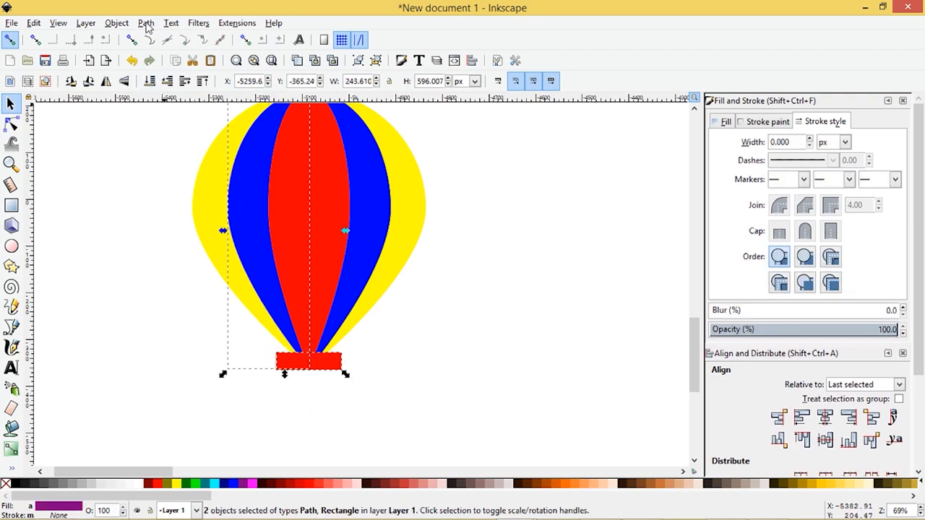
click(146, 23)
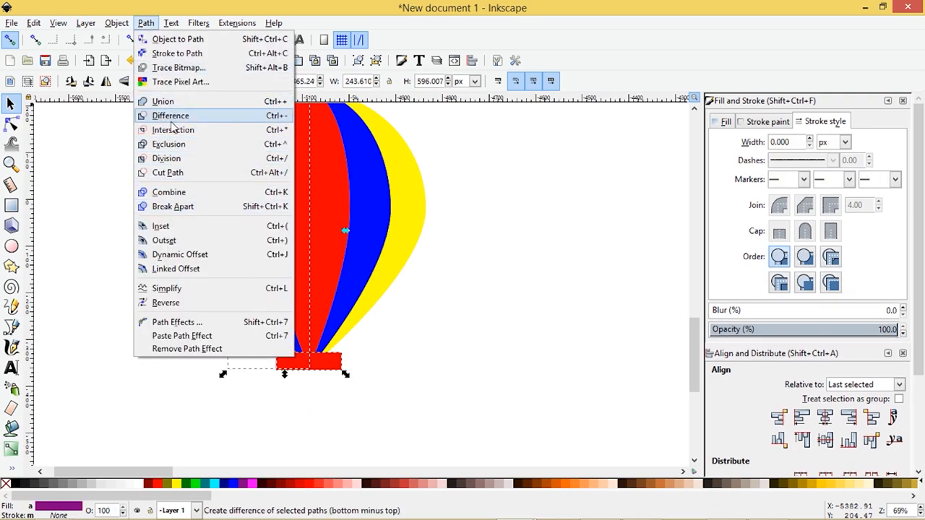
click(171, 116)
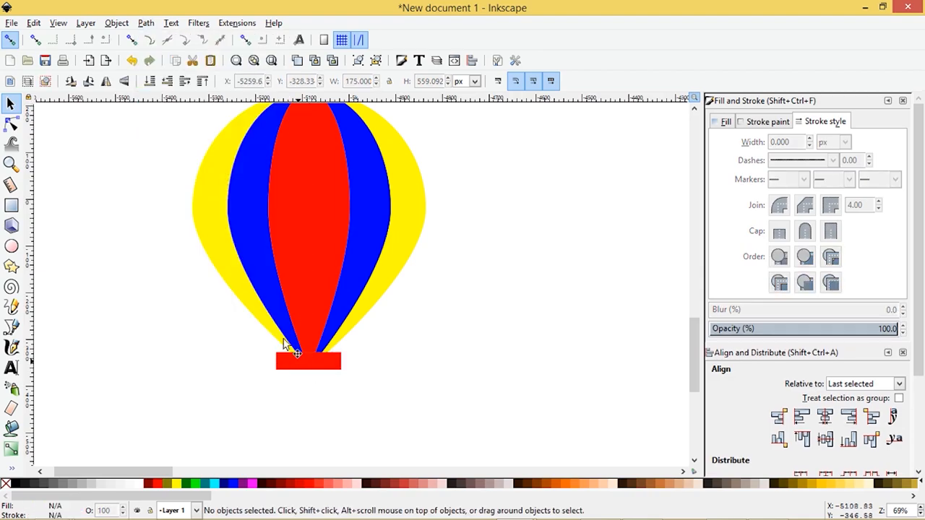
drag(307, 361, 318, 402)
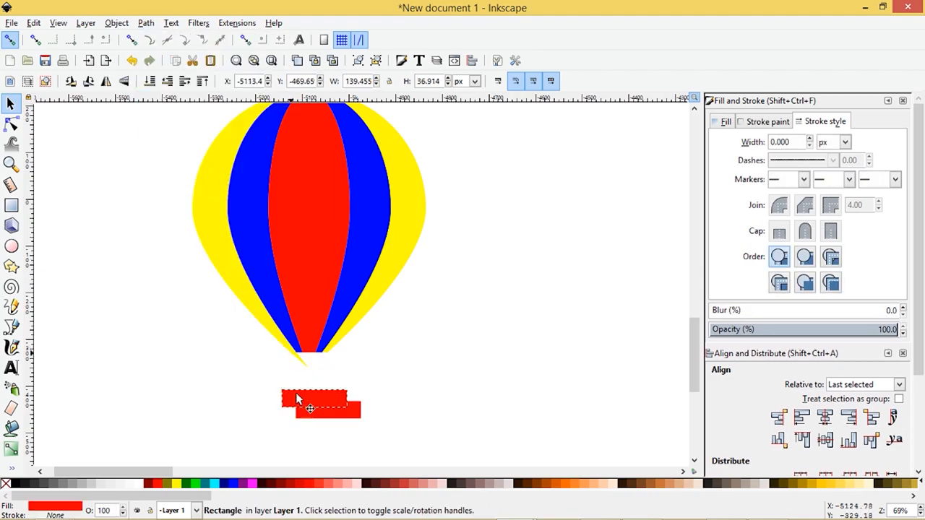
drag(320, 404, 308, 361)
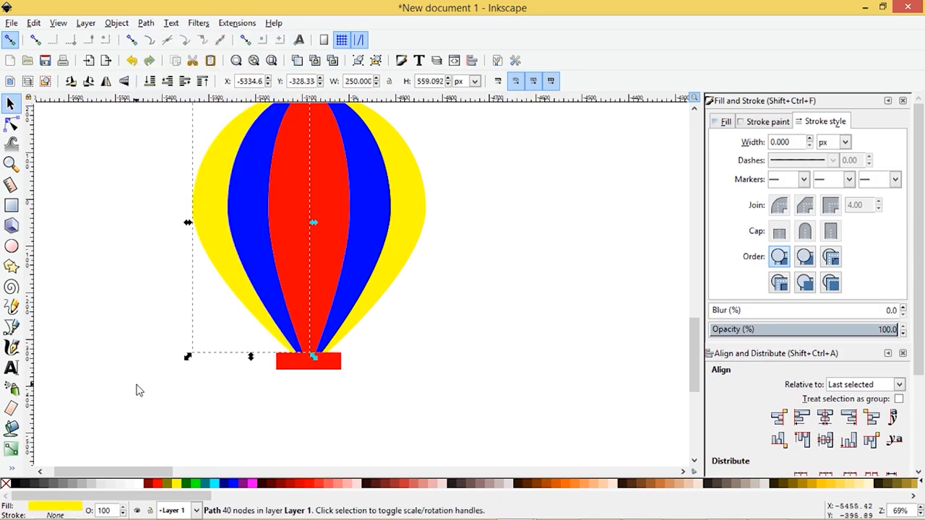
Step: Zoom into the rim, scale it down, and round its corners
drag(309, 360, 379, 371)
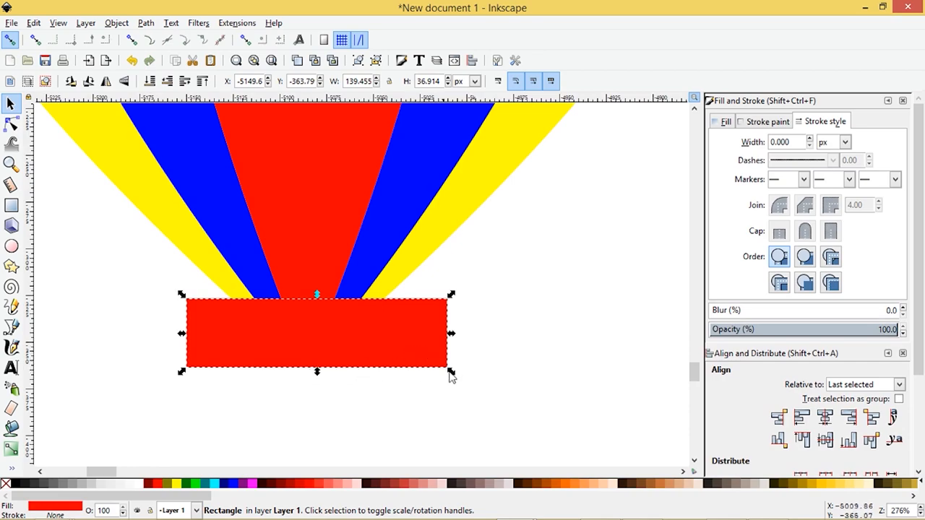
drag(451, 376, 391, 358)
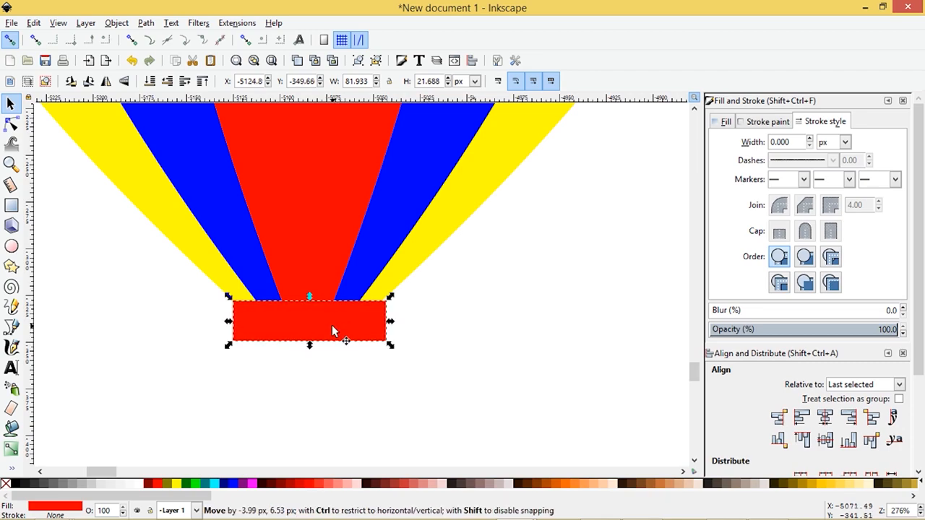
click(11, 124)
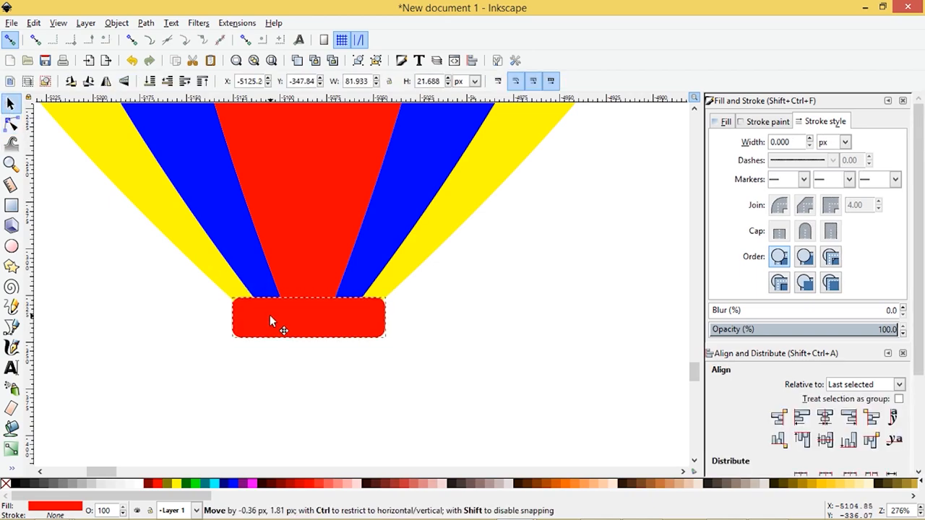
click(309, 318)
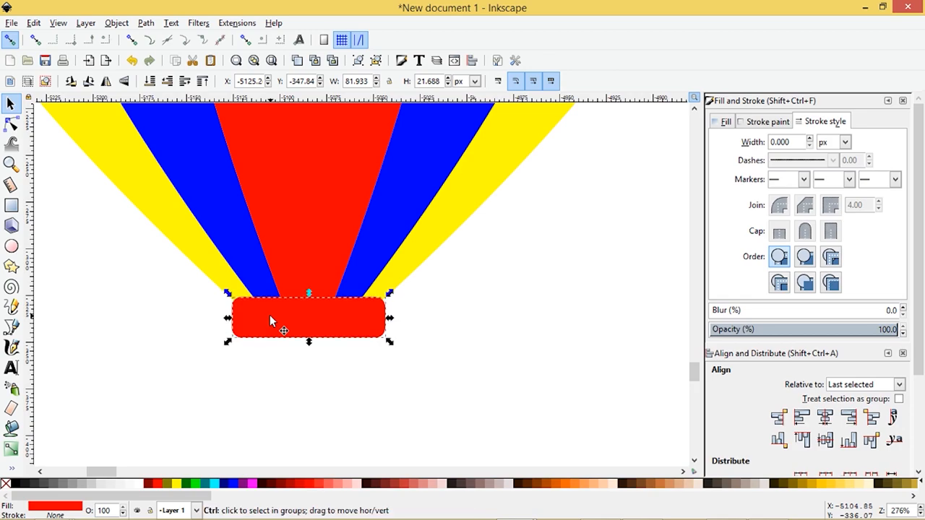
Step: Place a taller red rectangle below the rim and move its bottom corners inward
drag(307, 318, 307, 413)
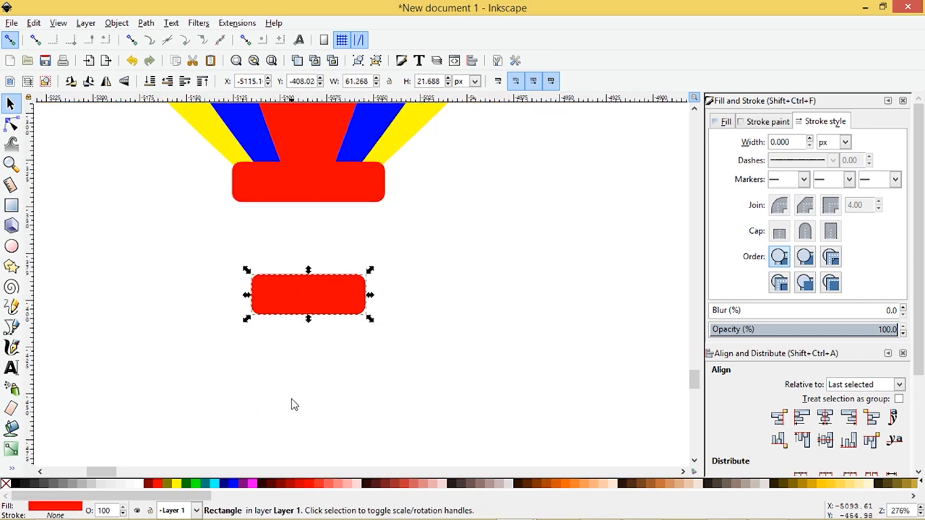
drag(307, 319, 307, 344)
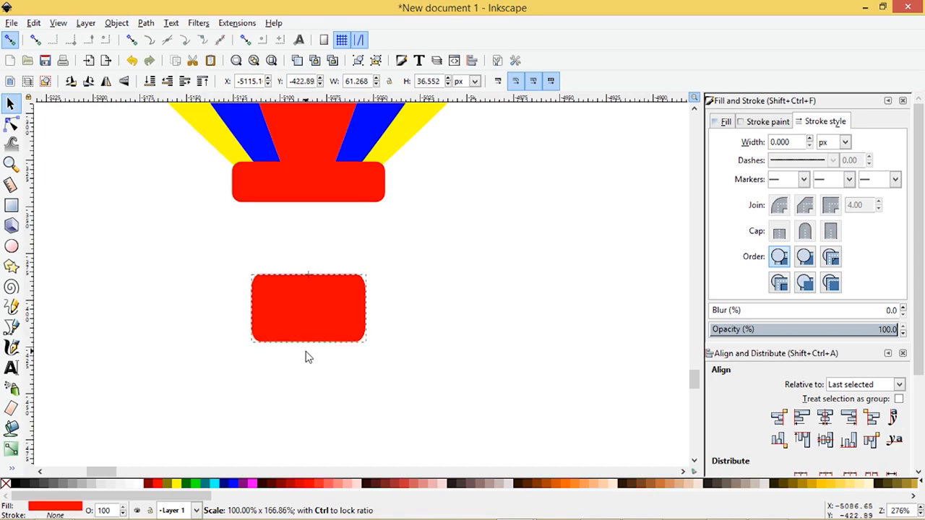
click(308, 308)
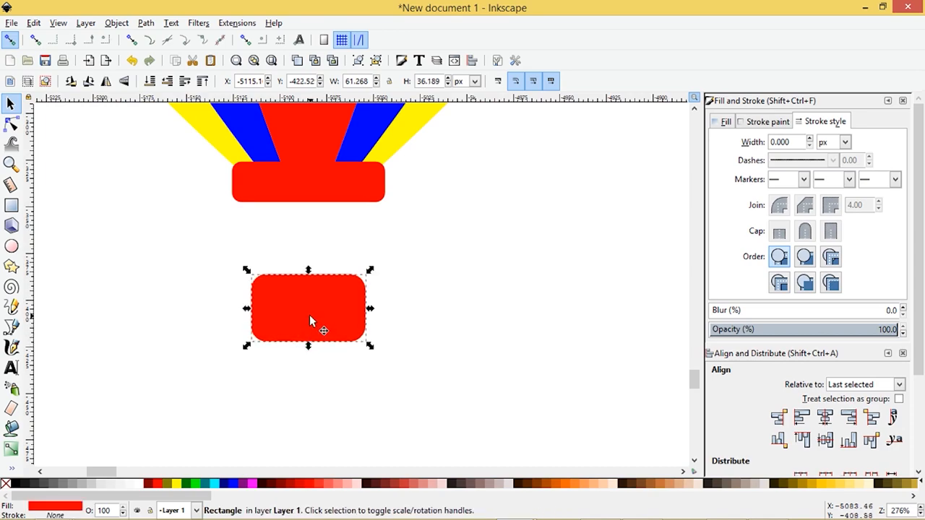
mouse_move(22, 206)
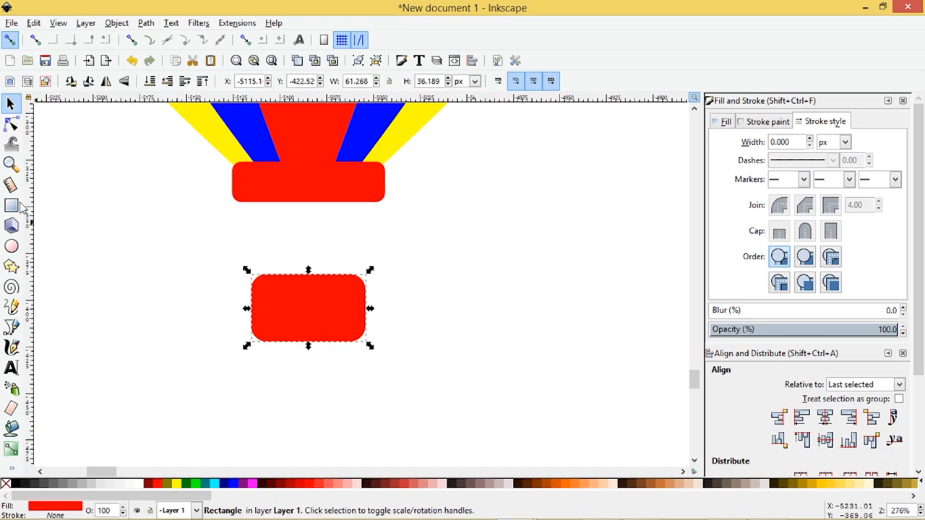
mouse_move(308, 271)
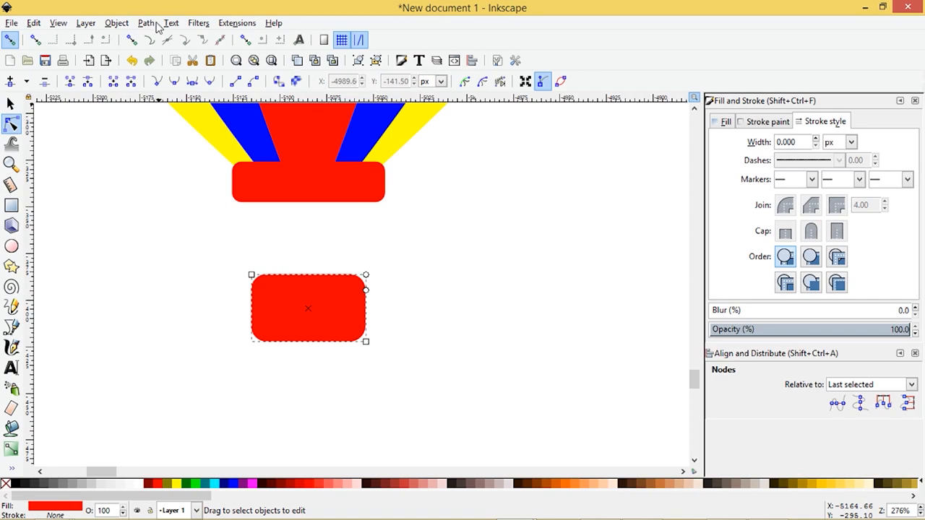
mouse_move(360, 289)
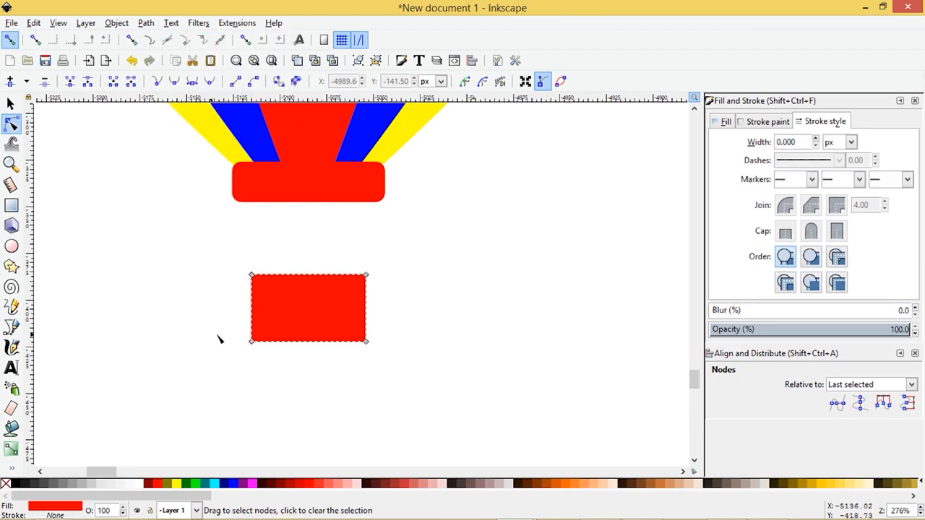
click(252, 341)
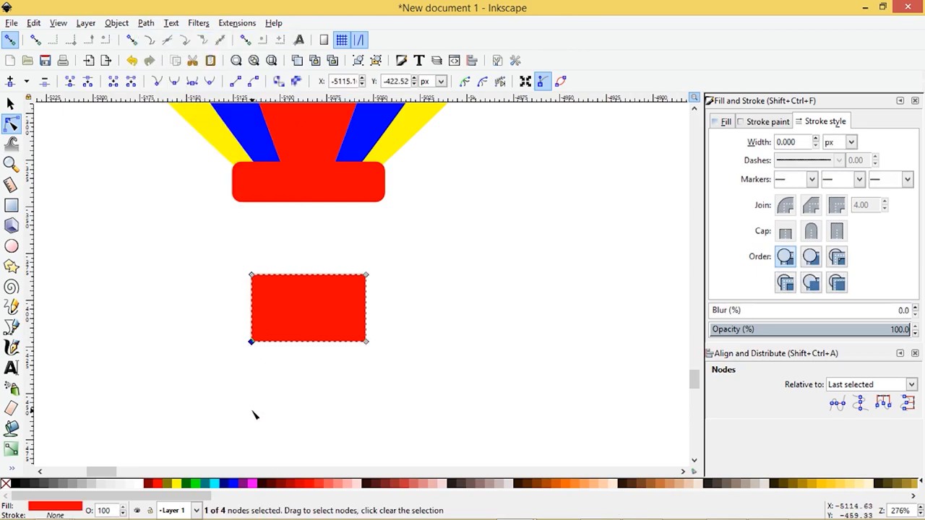
click(251, 341)
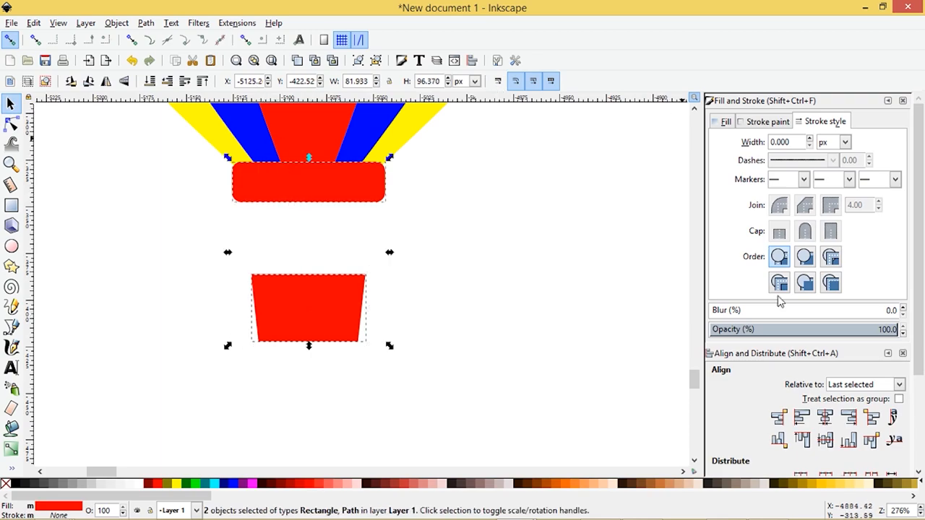
click(173, 311)
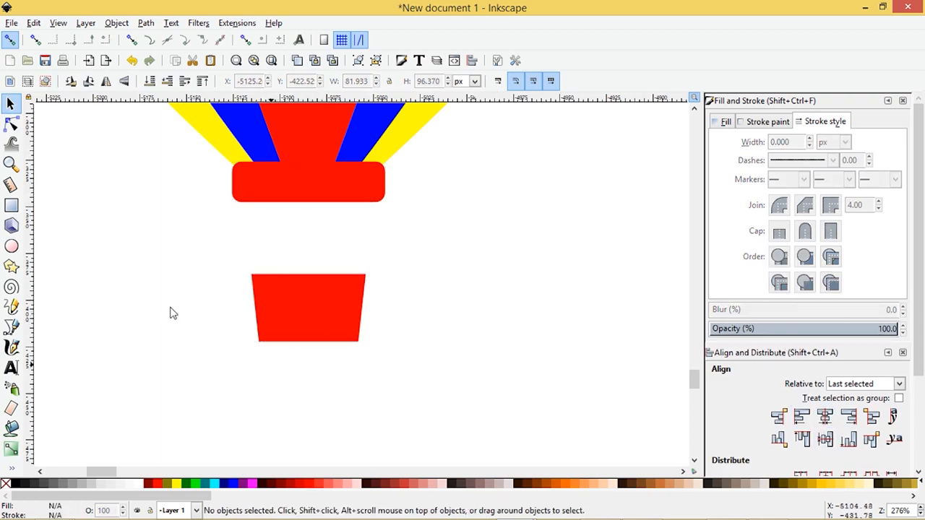
Step: Draw a straight rope line from the basket's top left corner to the rim
click(11, 327)
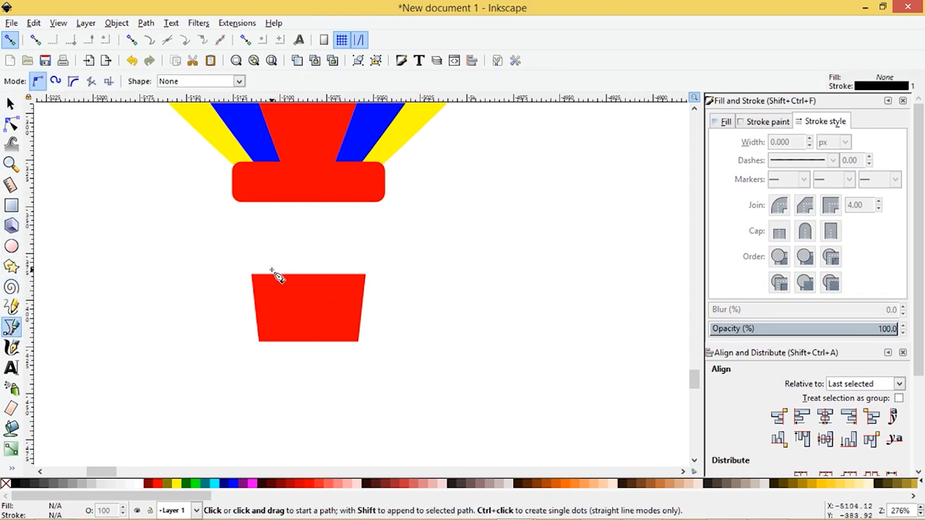
click(269, 275)
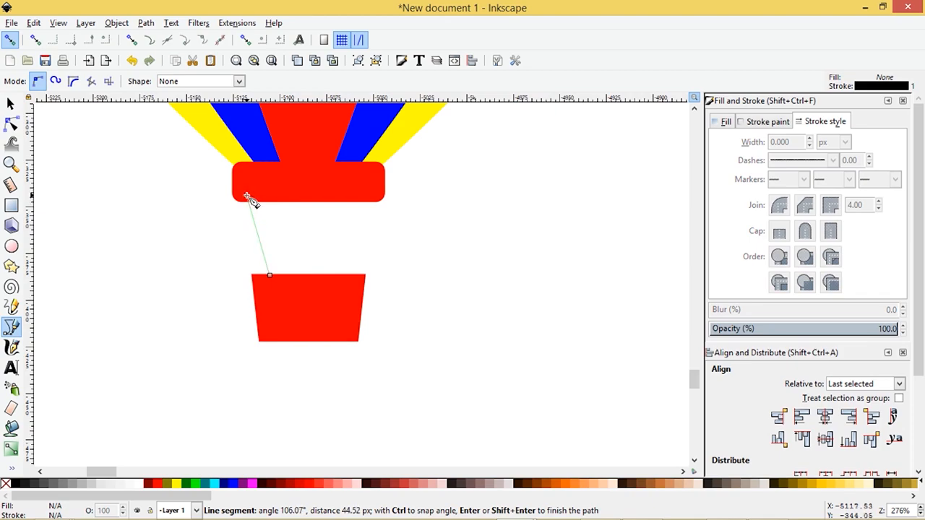
key(Return)
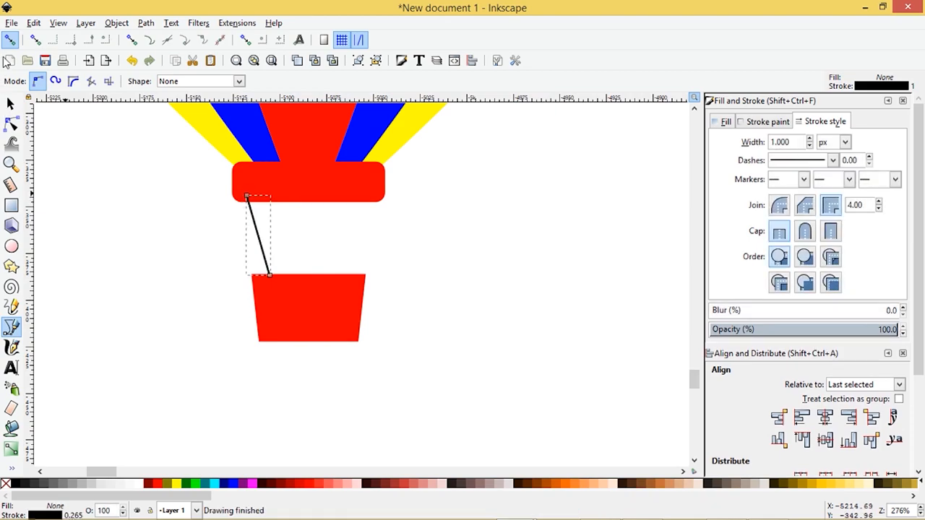
click(11, 104)
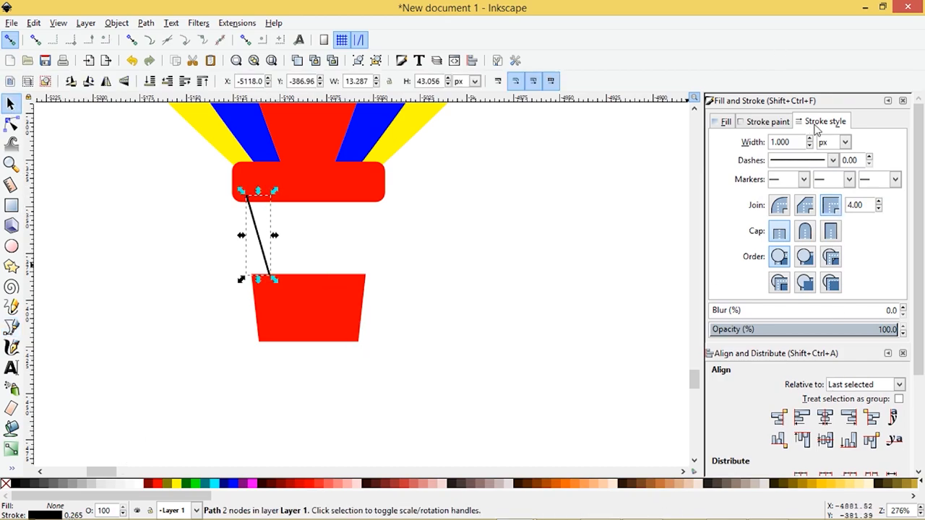
Step: Thicken the rope's stroke width and convert its stroke into a filled path
click(784, 142)
text(5.000)
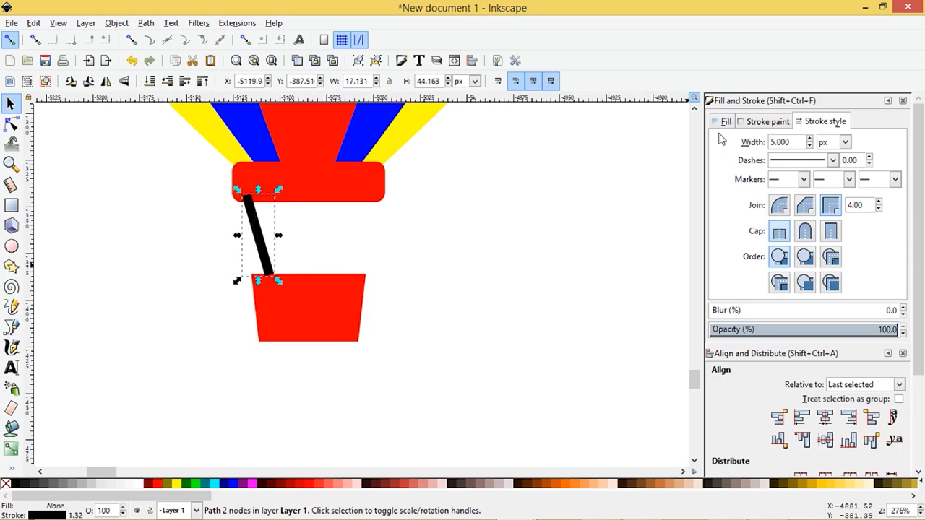
click(811, 145)
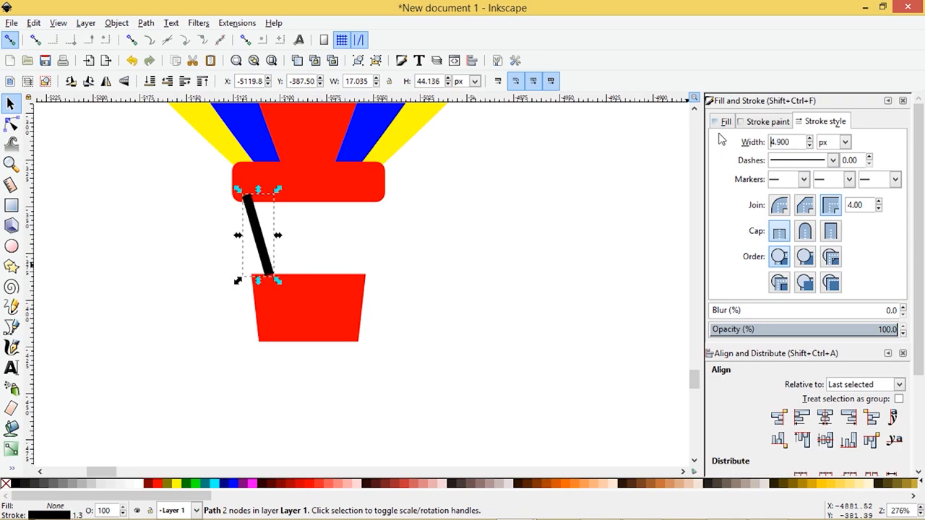
click(826, 146)
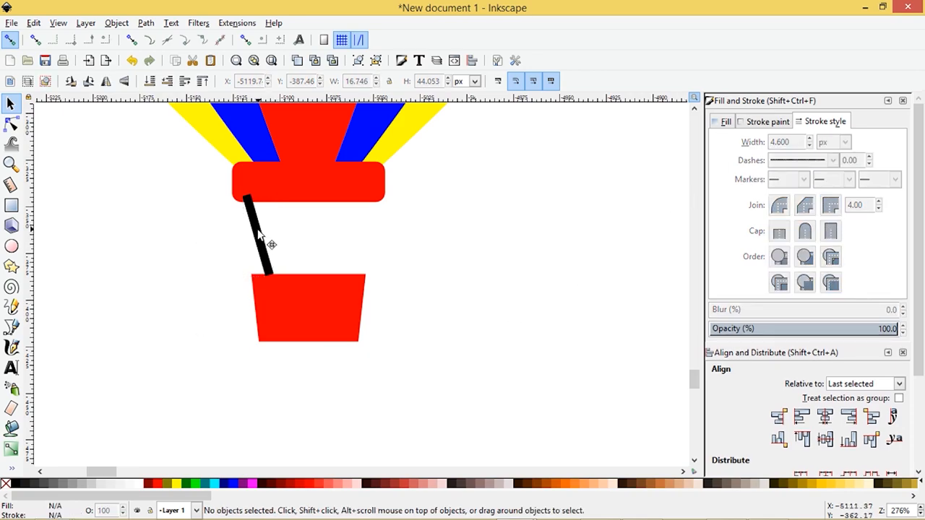
click(257, 231)
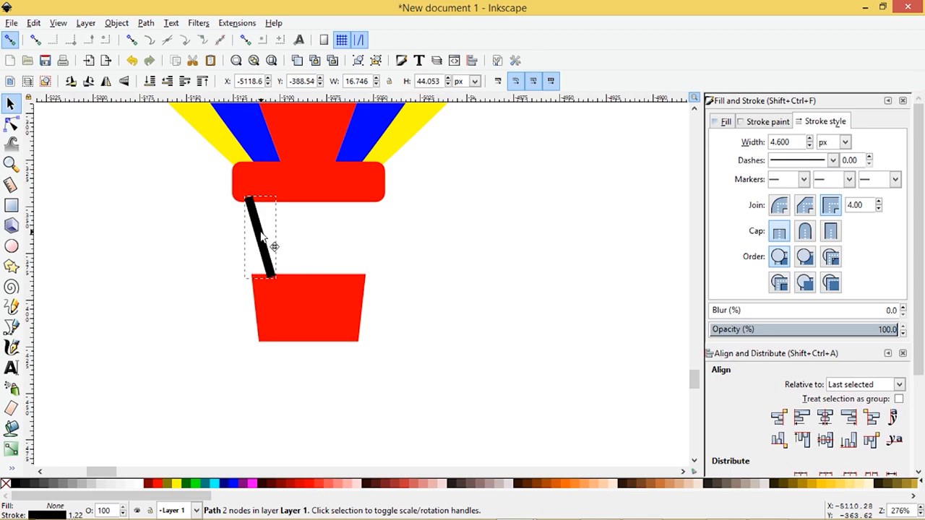
click(146, 22)
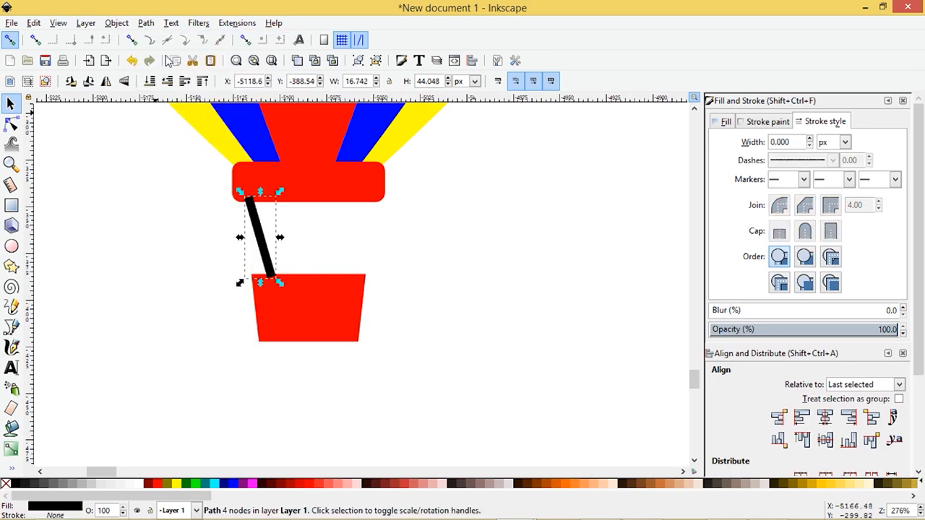
Step: Color the rope red, then mirror a copy onto the basket's right corner
click(158, 484)
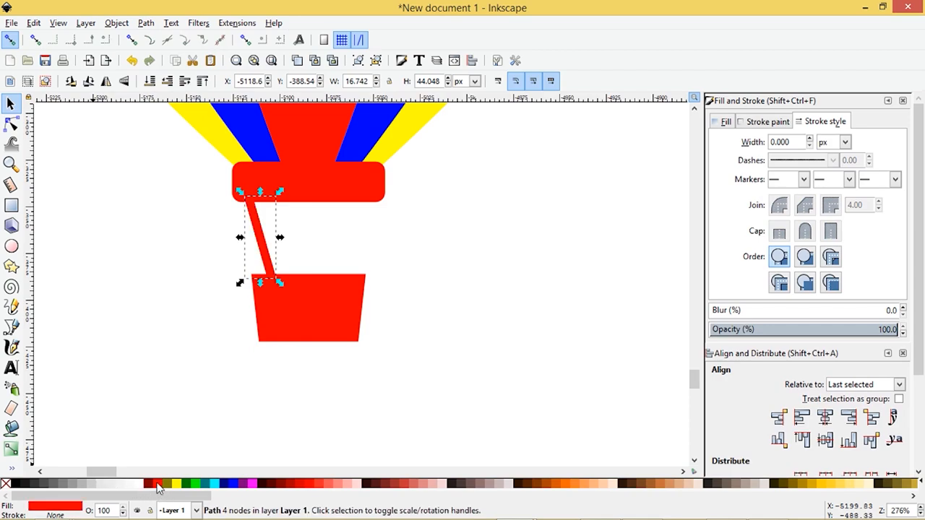
mouse_move(113, 192)
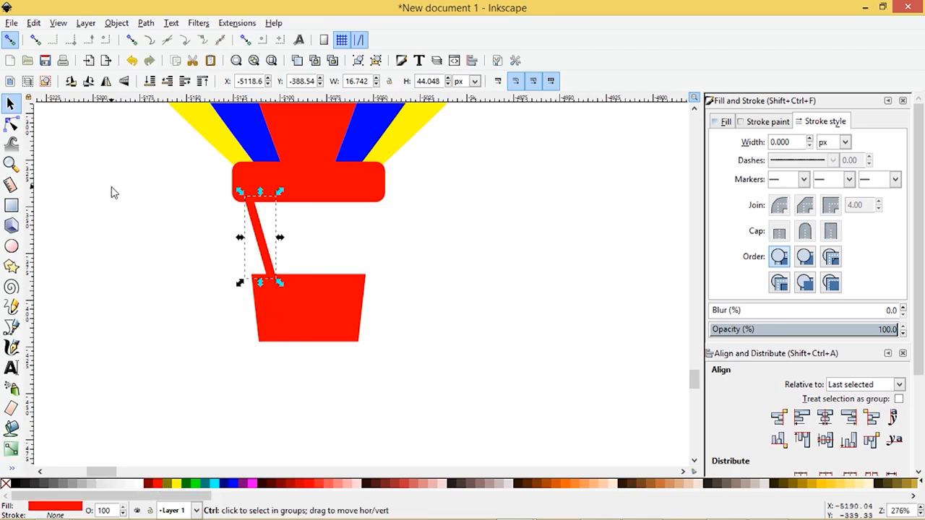
click(105, 81)
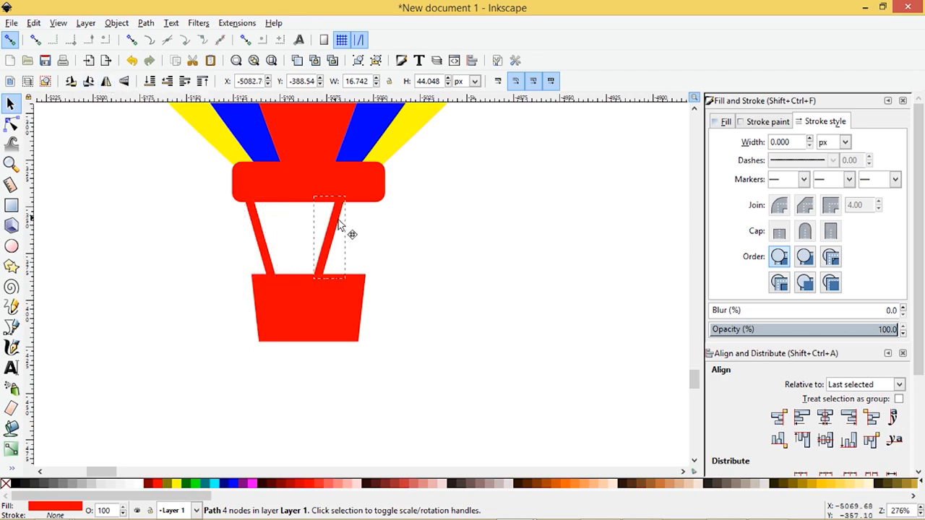
drag(329, 235, 365, 235)
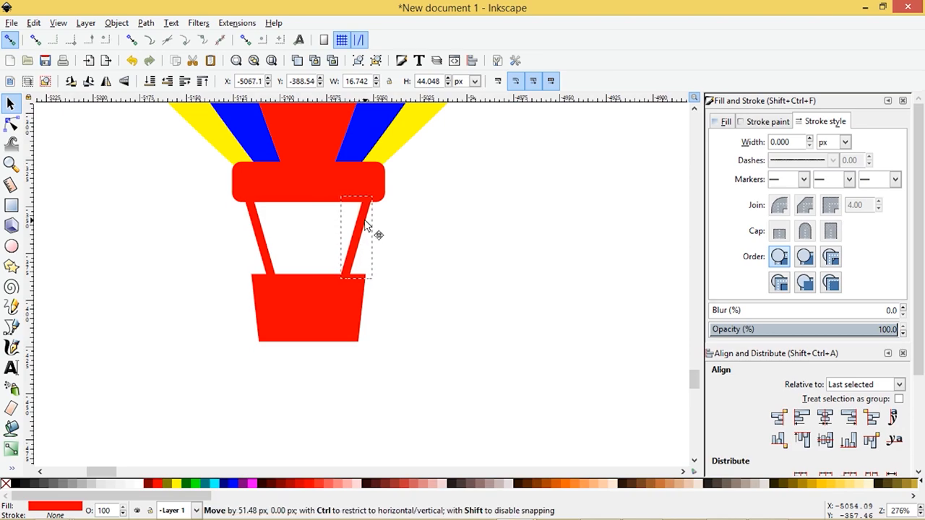
click(365, 225)
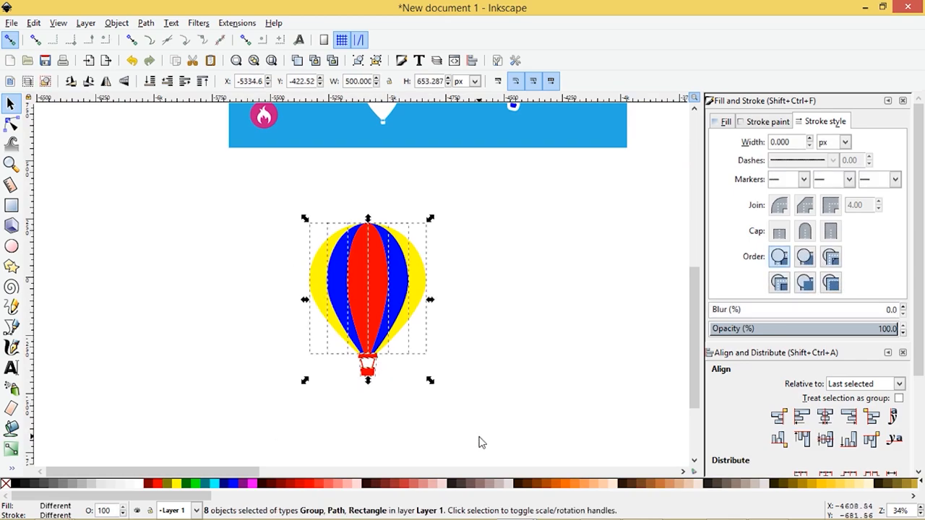
mouse_move(263, 247)
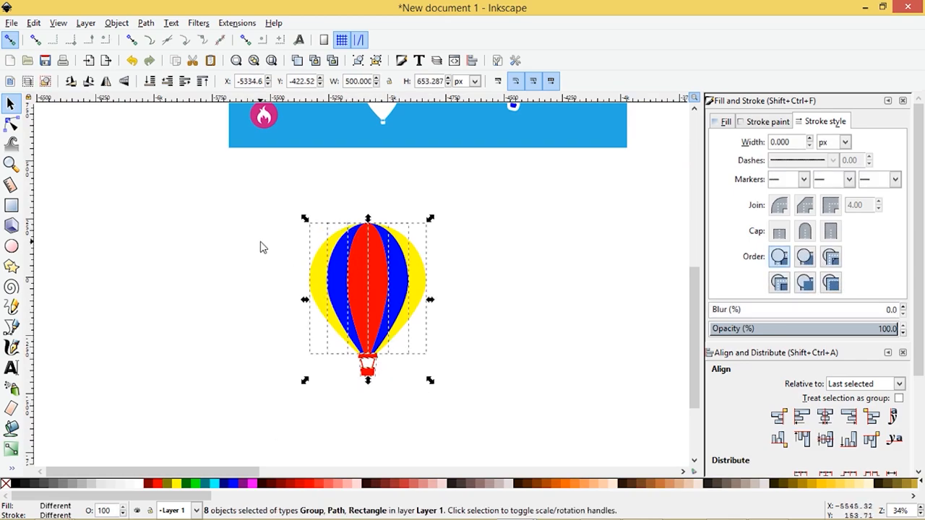
mouse_move(375, 280)
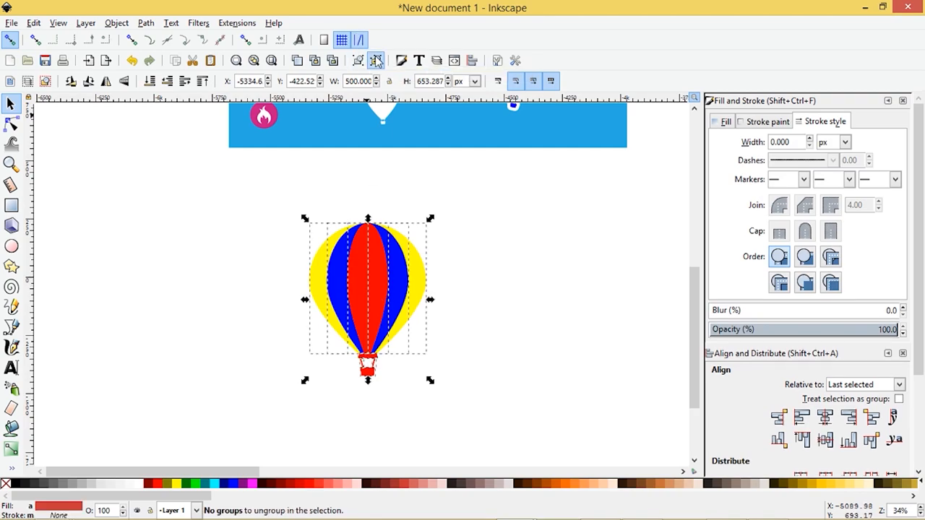
Step: Union the duplicated envelope, stripes, rim, ropes and basket into one path
click(145, 22)
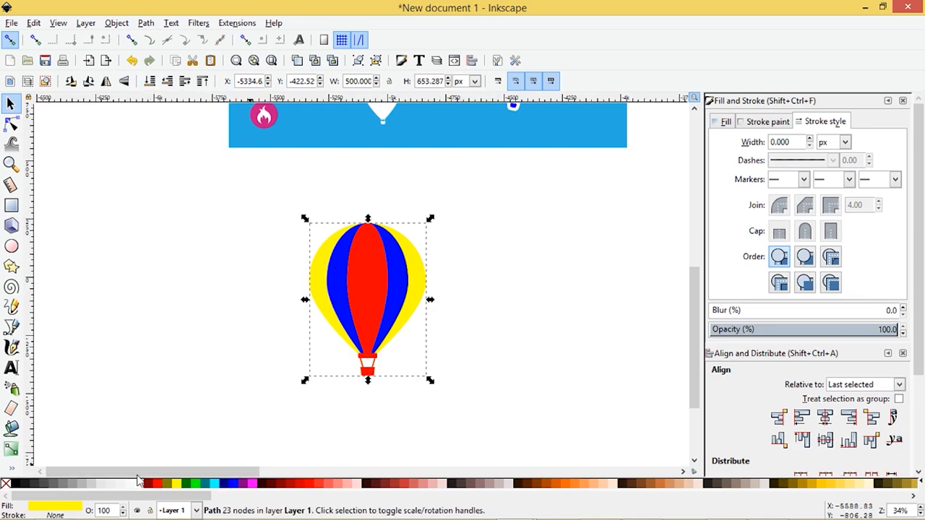
scroll(down, 3)
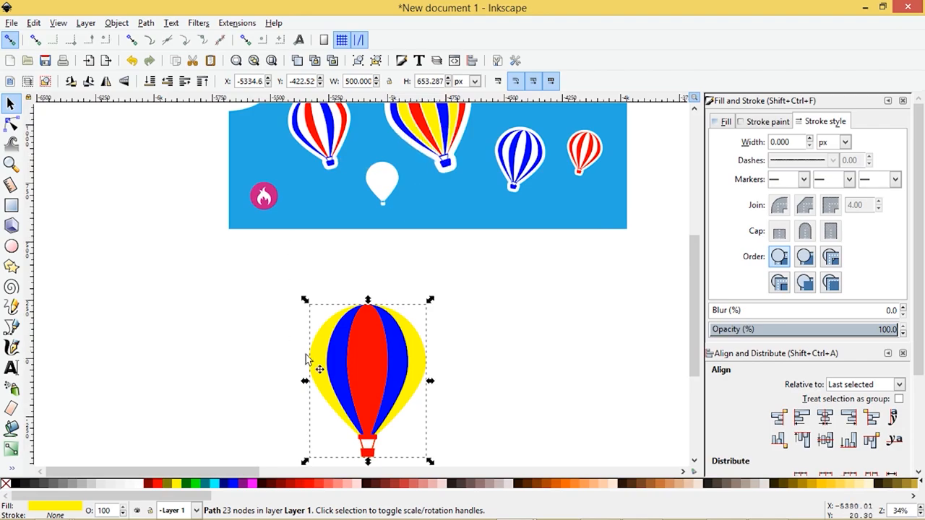
scroll(down, 3)
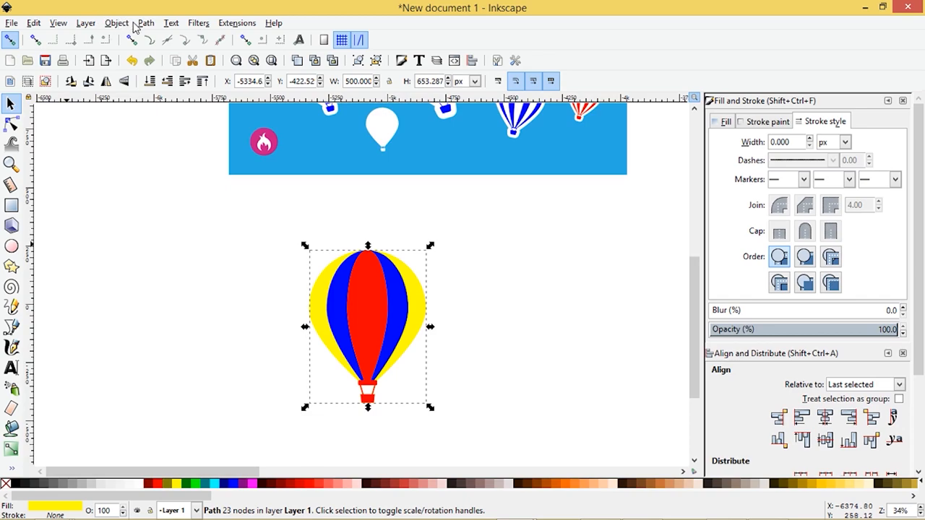
mouse_move(142, 484)
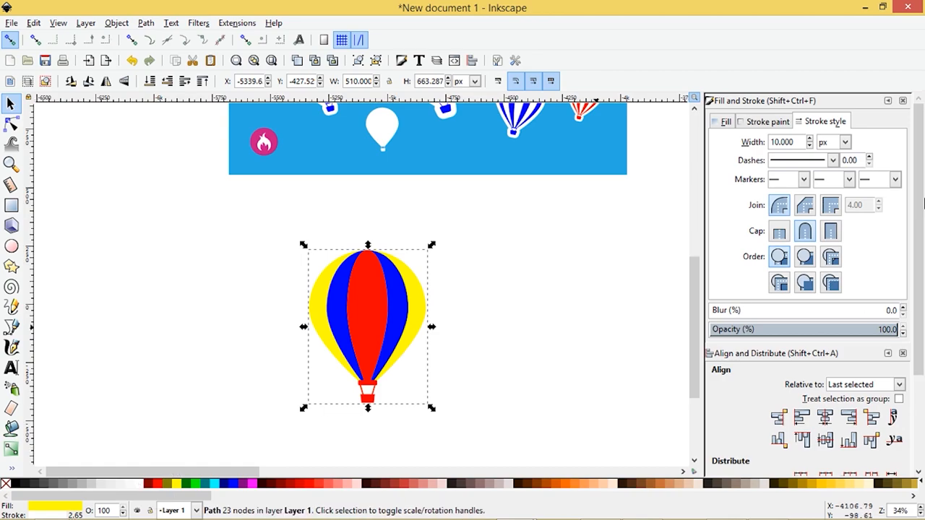
mouse_move(811, 141)
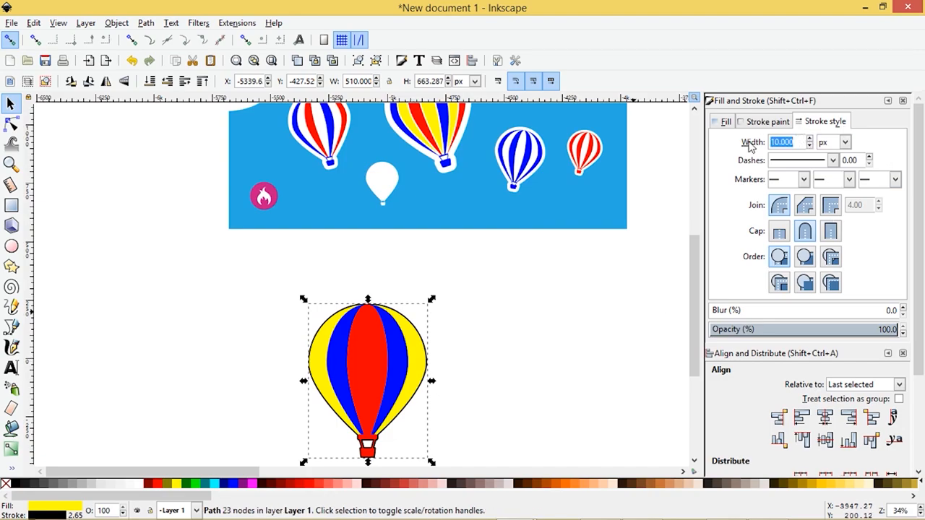
Step: Set the silhouette's stroke width to 40 px and convert the stroke to a path
text(20.000)
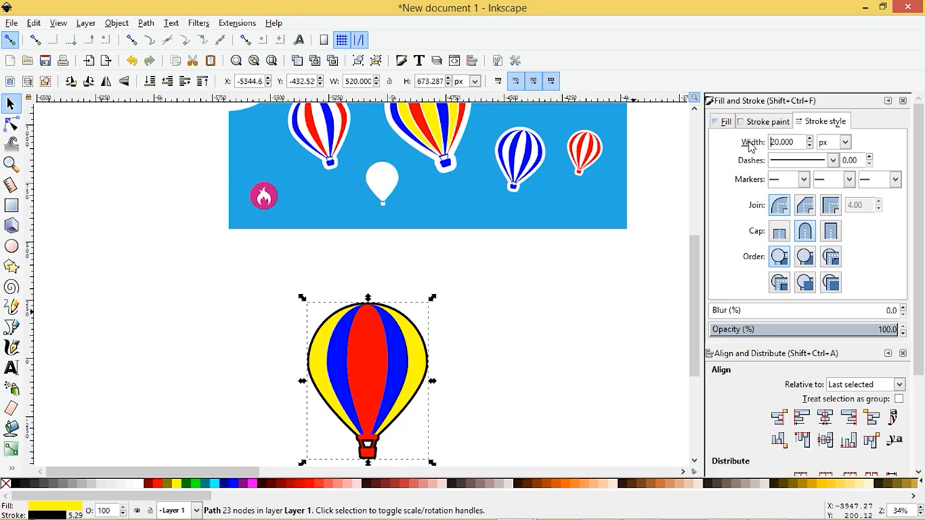
click(786, 142)
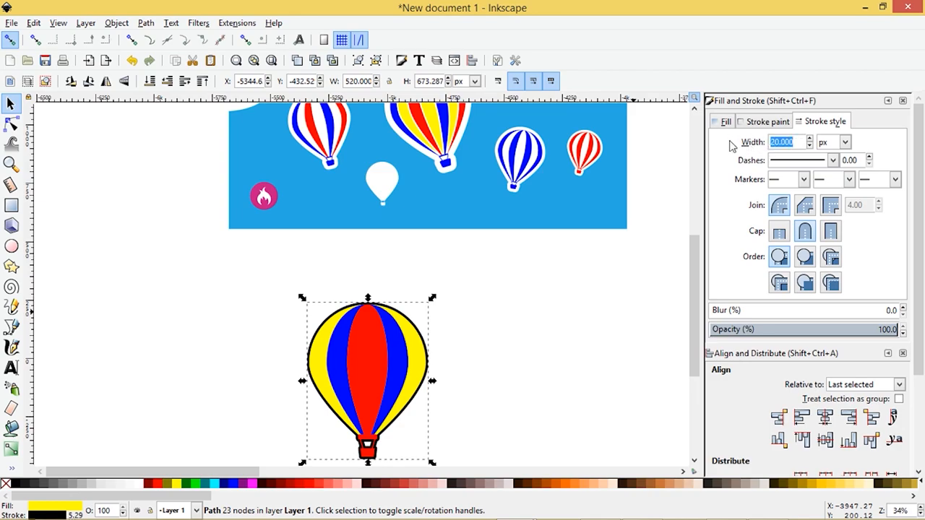
text(40.000)
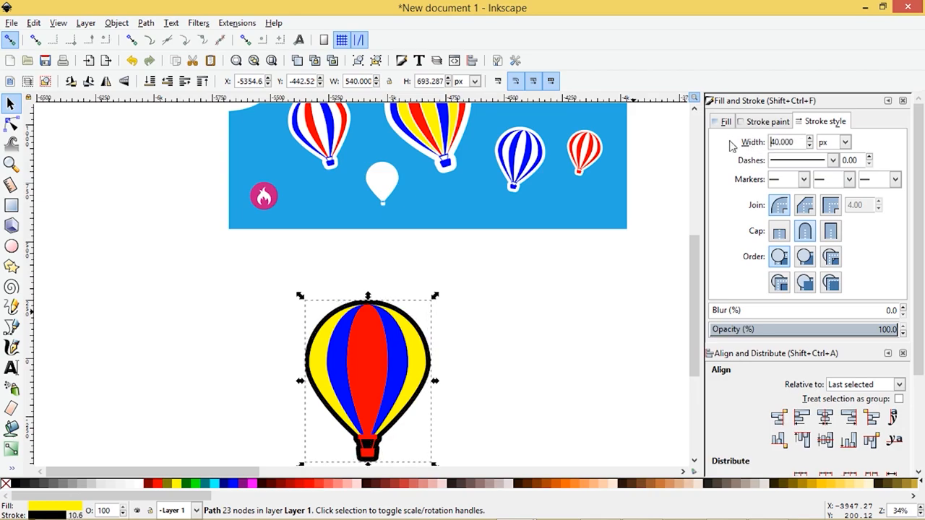
scroll(down, 3)
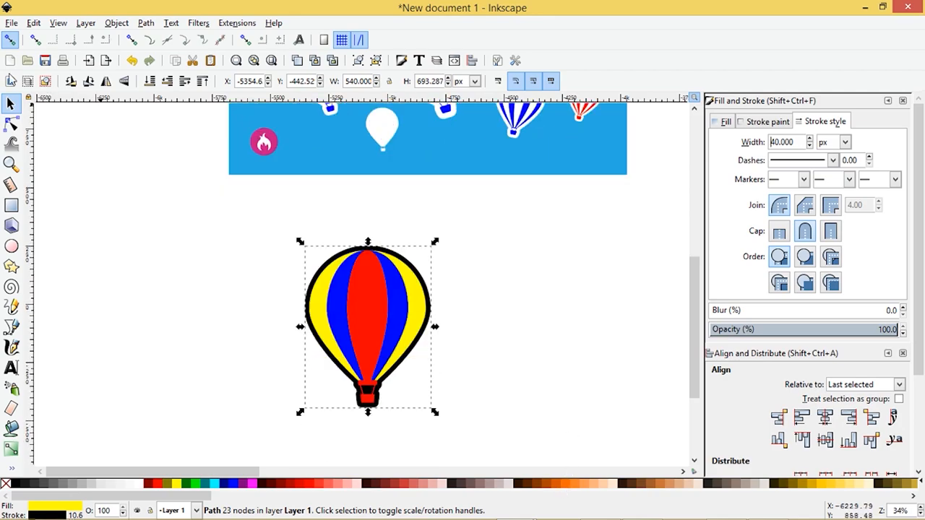
click(145, 22)
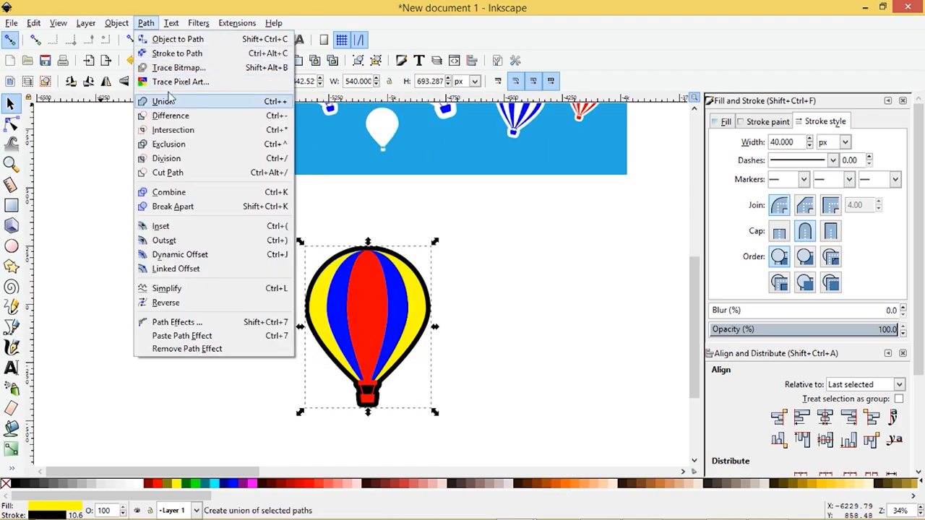
click(162, 101)
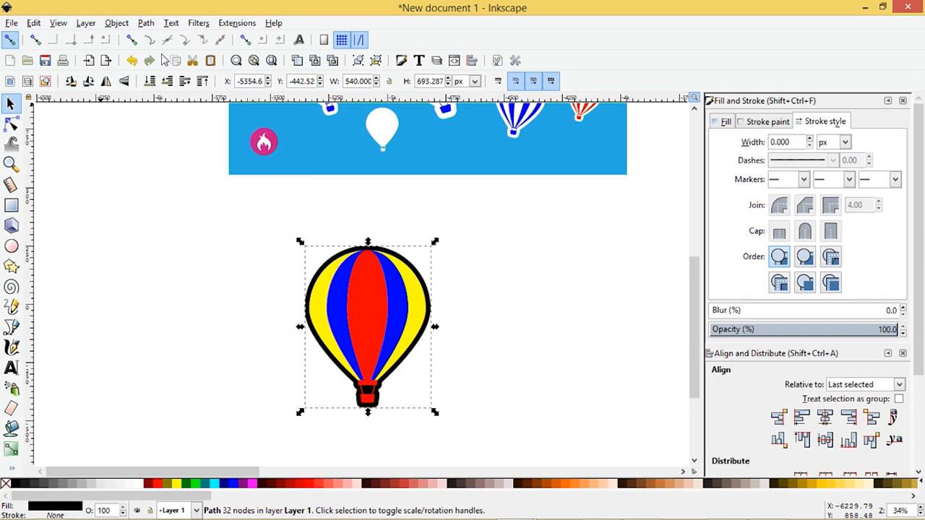